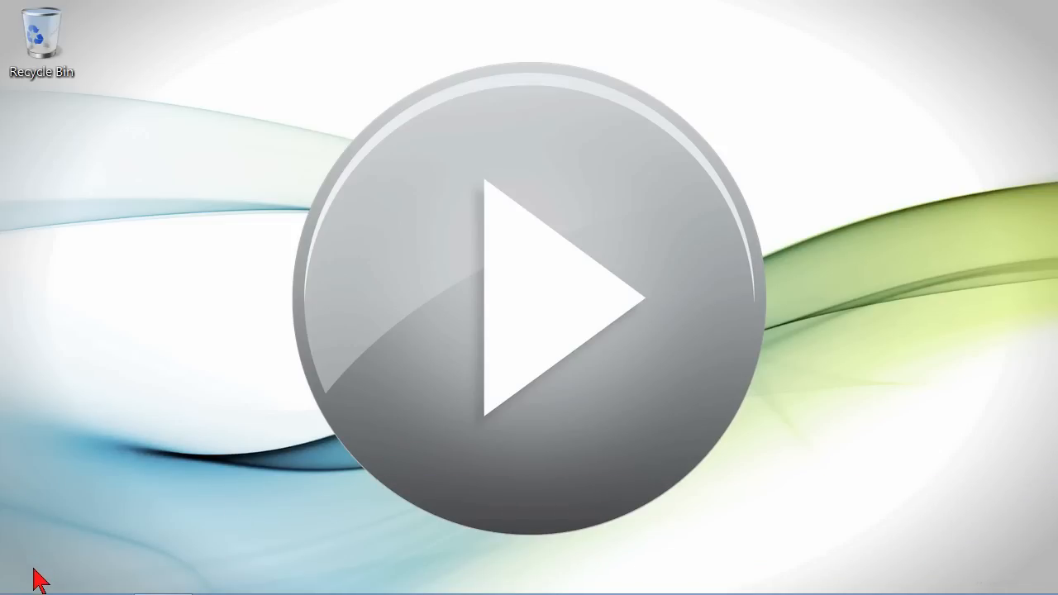
Bring the Sample Northwind database forward and select the Customers for Append Query Example table
click(162, 572)
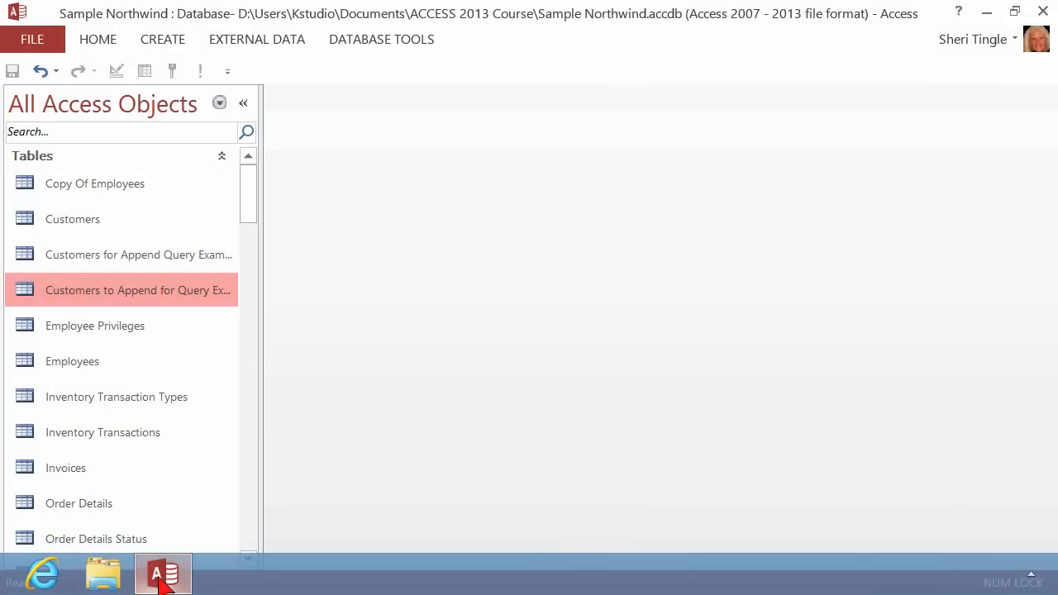
click(138, 255)
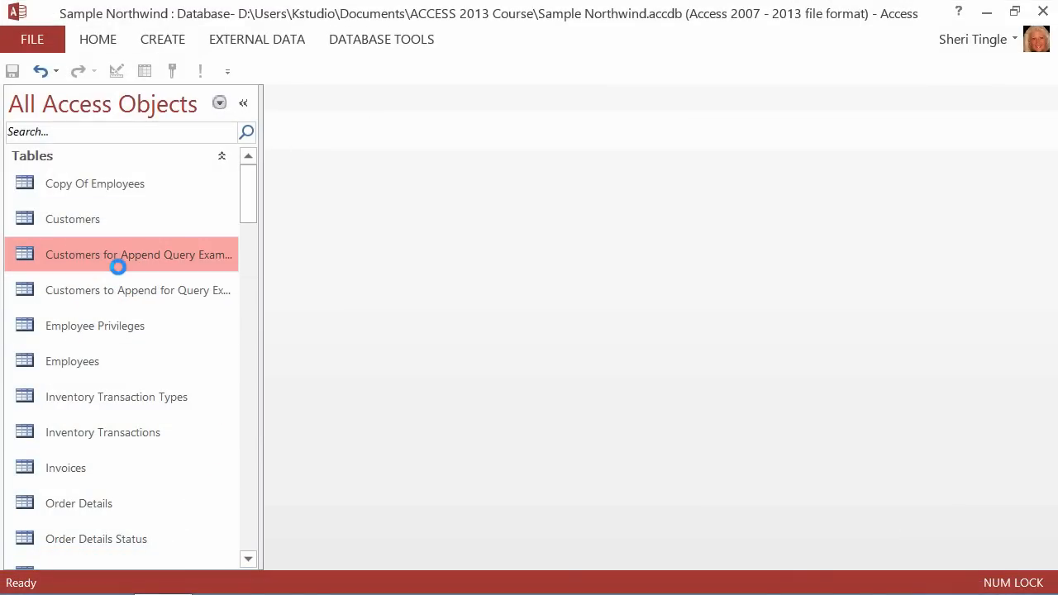
Open Customers for Append Query Example and Customers to Append for Query Example in Datasheet View
double_click(139, 255)
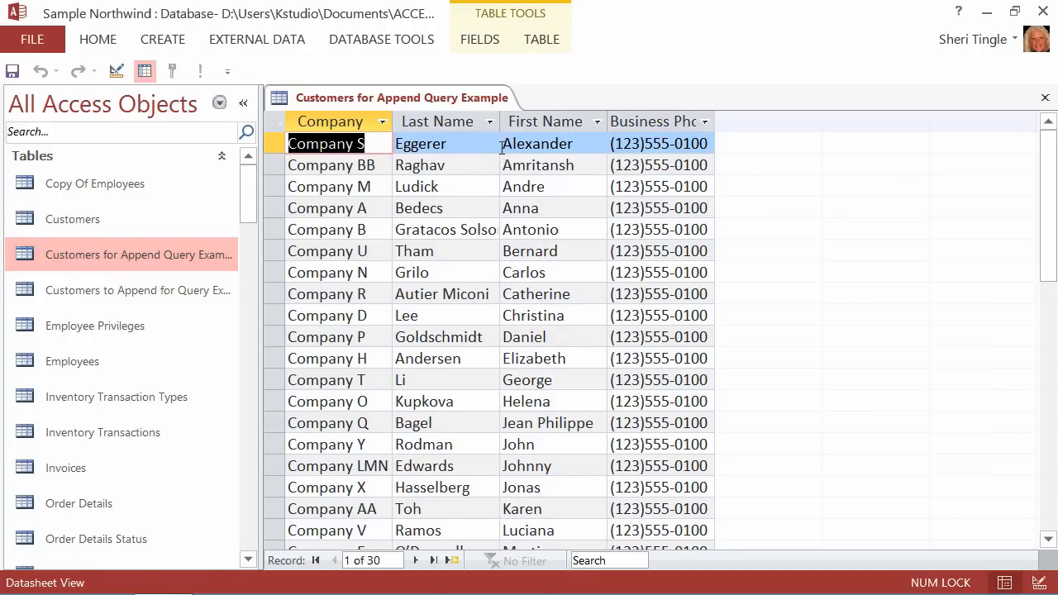
mouse_move(655, 148)
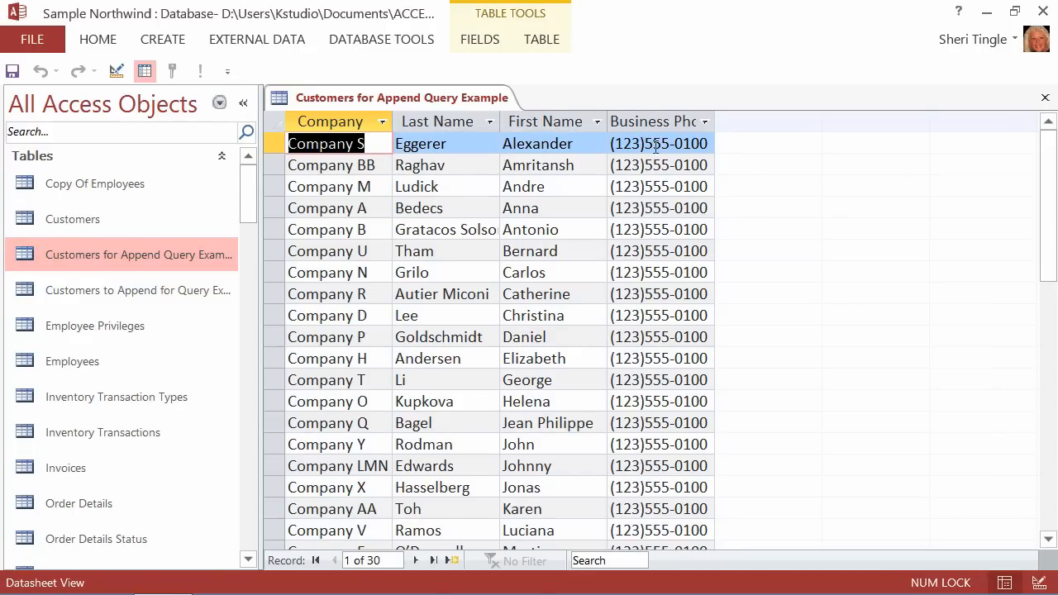
mouse_move(91, 301)
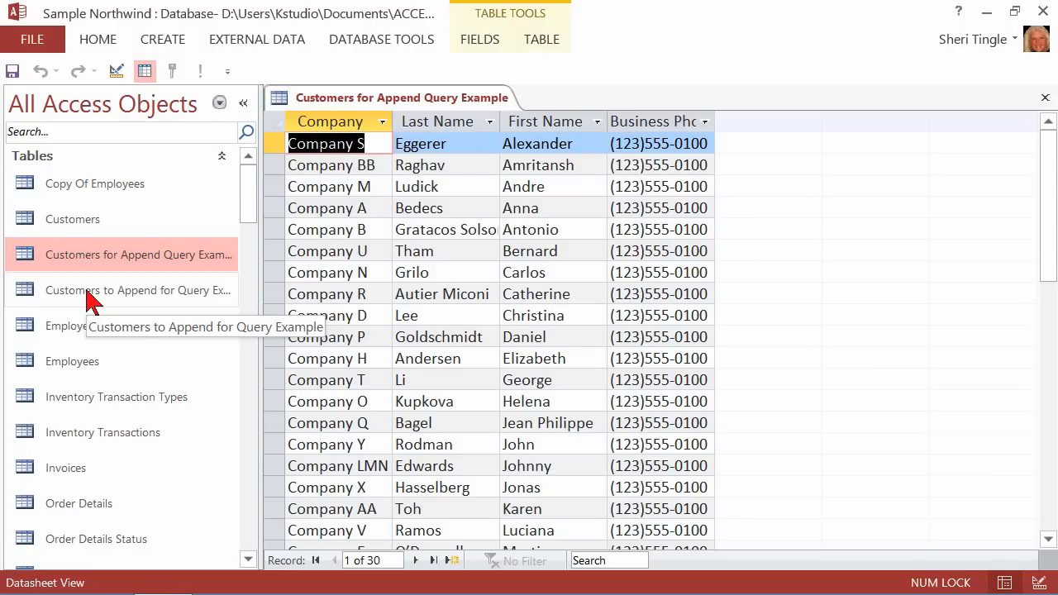
double_click(135, 291)
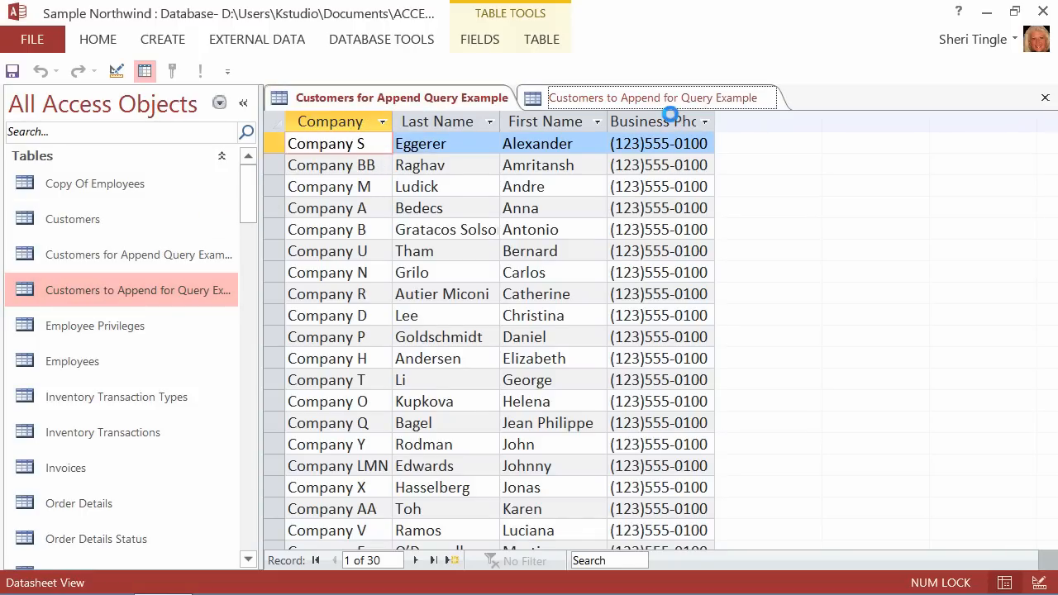
Review the three source records, including Company XYZ, in Customers to Append for Query Example
click(653, 97)
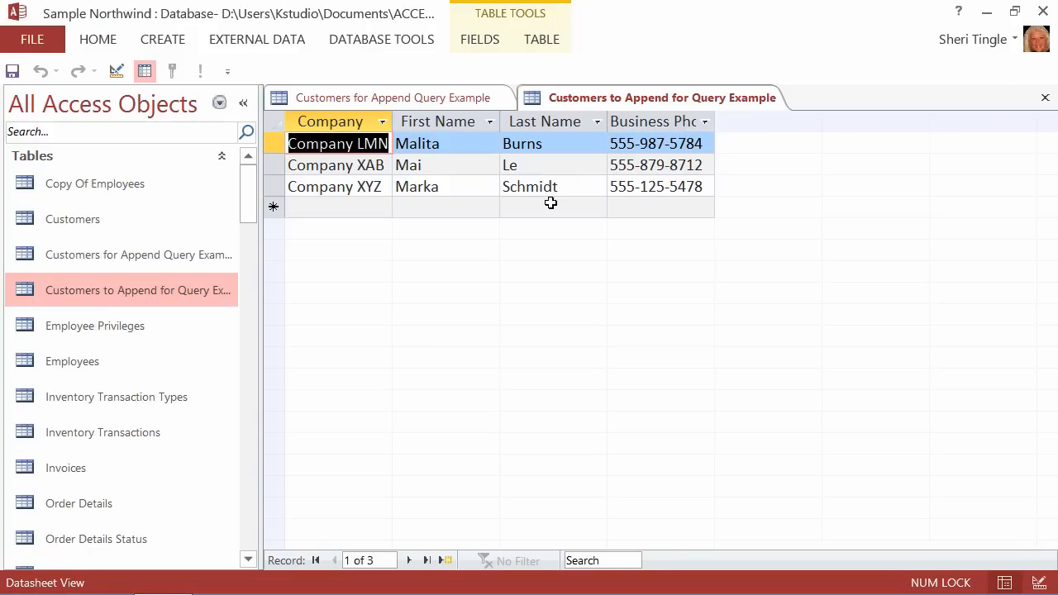
click(275, 142)
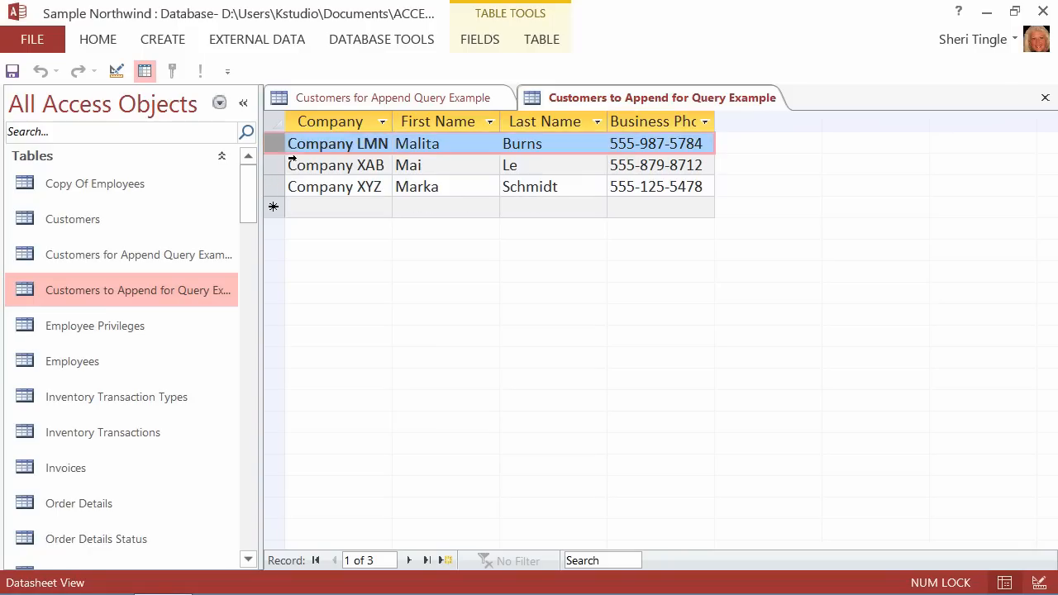
click(337, 185)
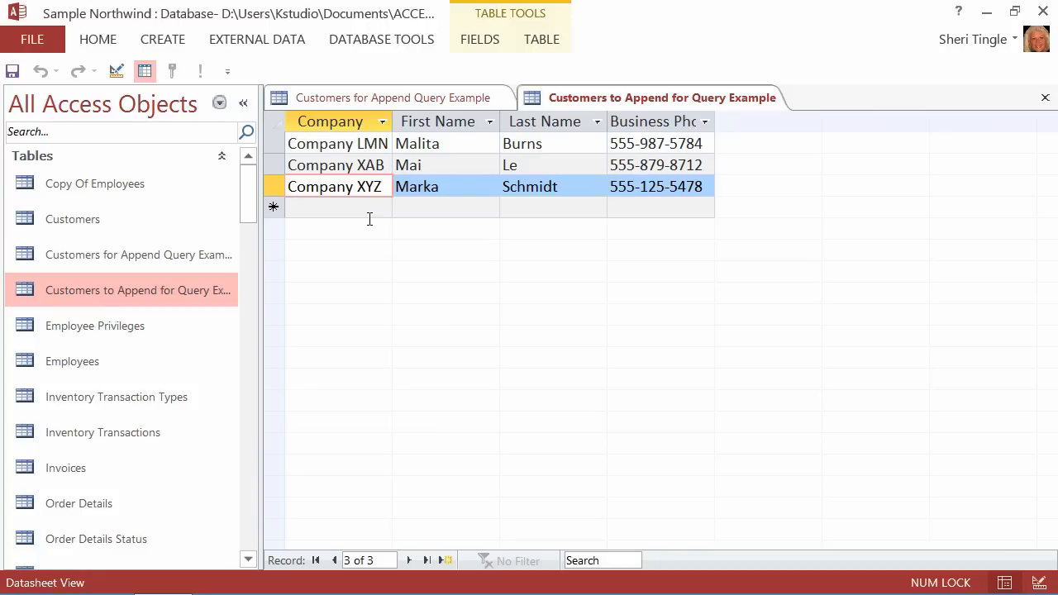
click(297, 186)
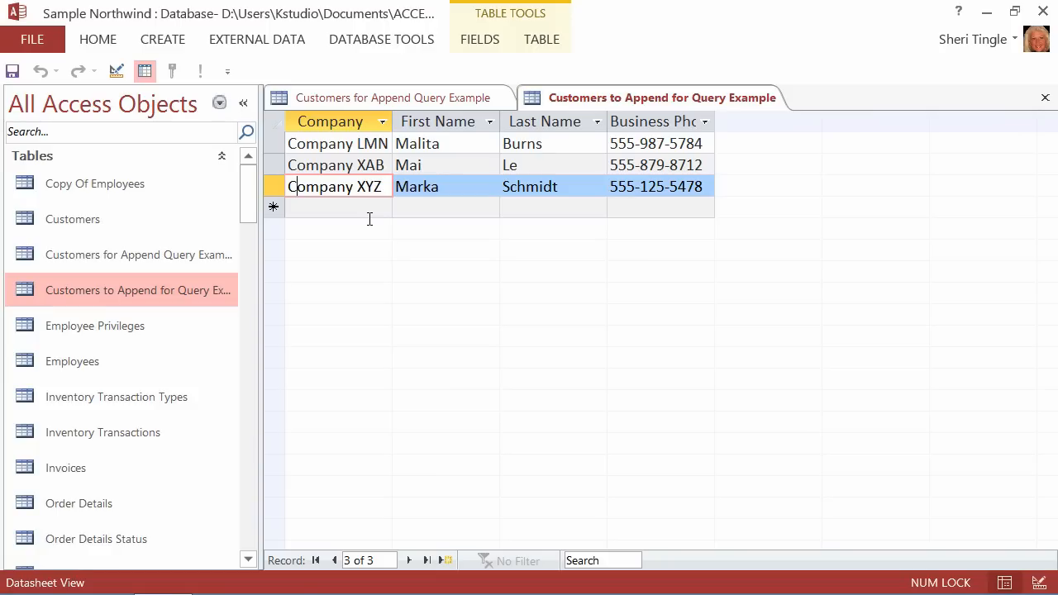
Close all open tables and move to the Create commands for a new query
right_click(662, 98)
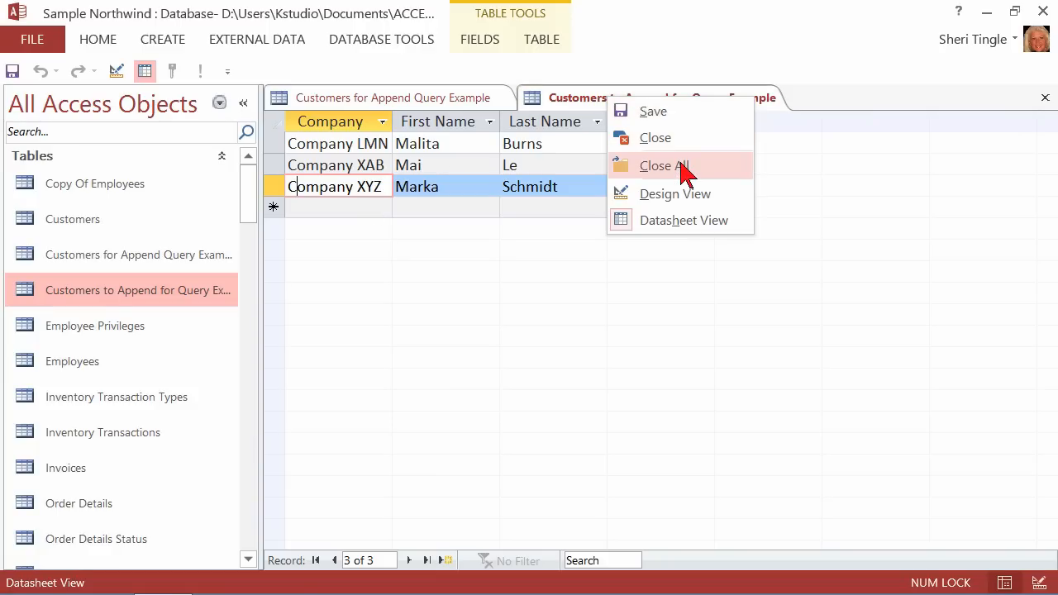
click(665, 165)
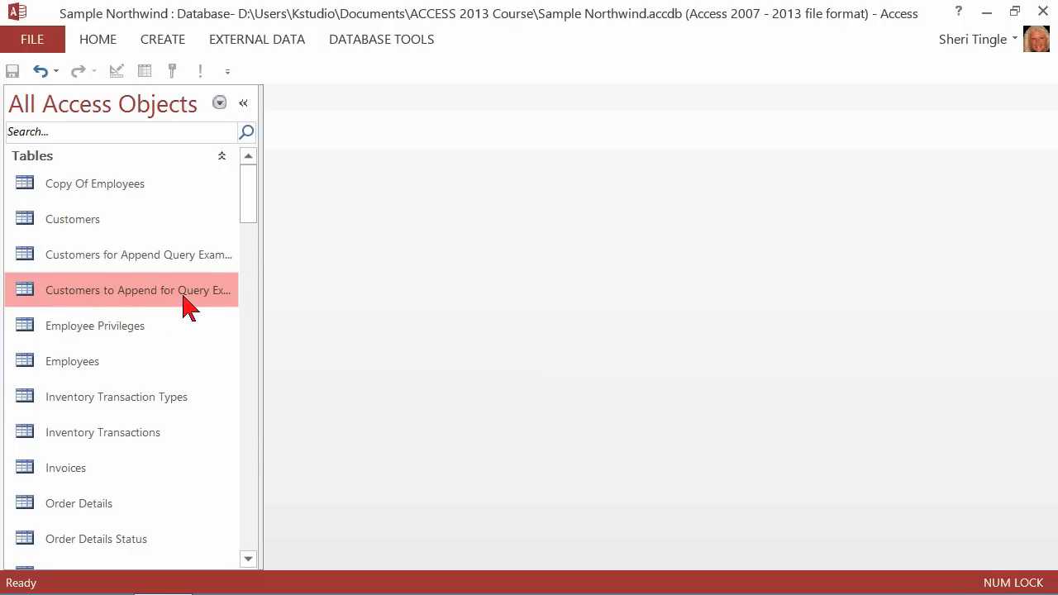
click(162, 39)
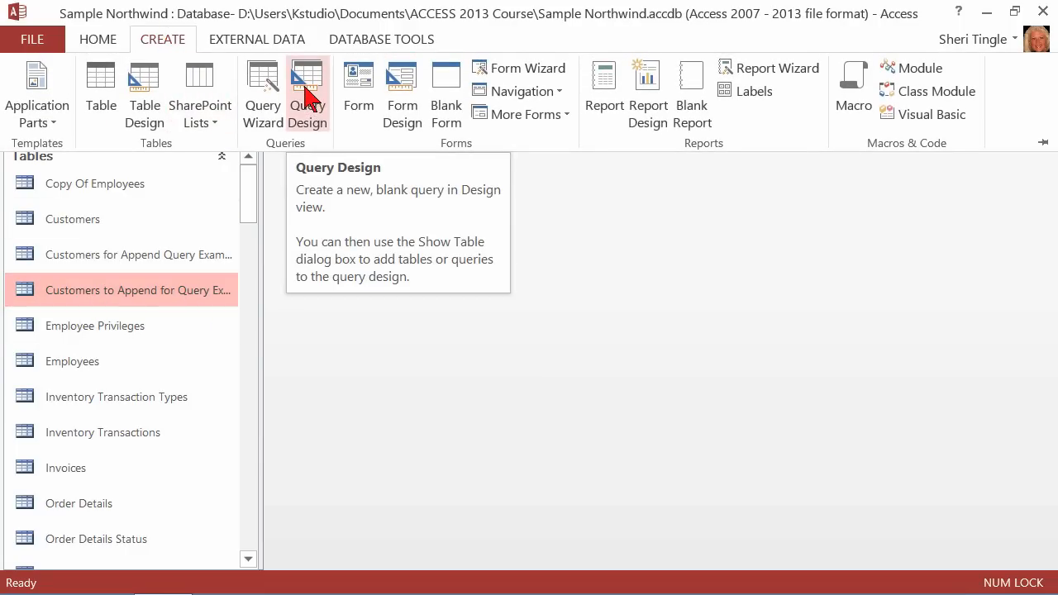
Start a blank Query Design and add the Customers to Append for Query Example table
click(308, 83)
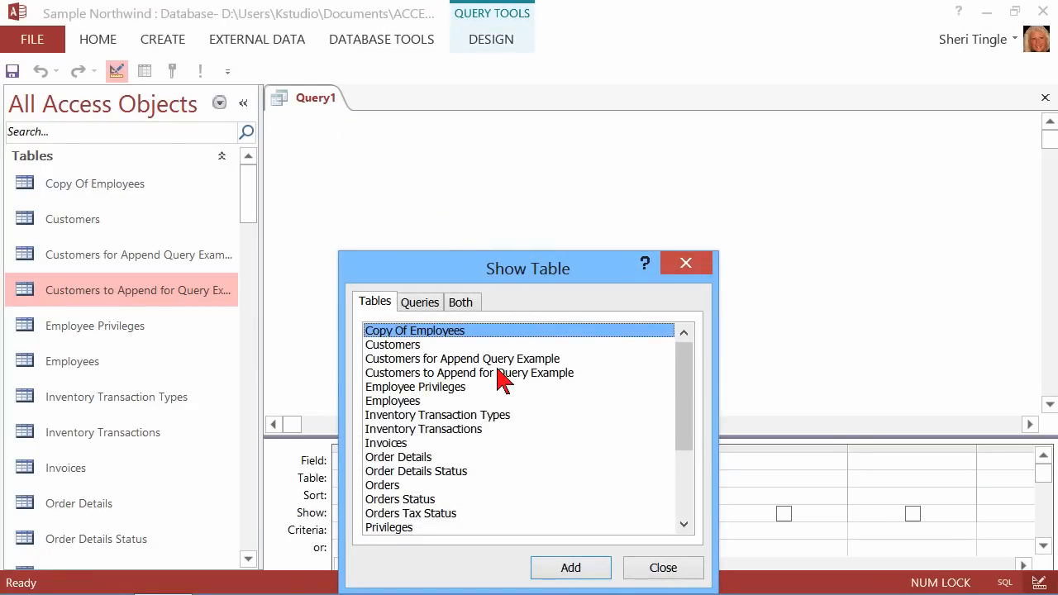
click(469, 373)
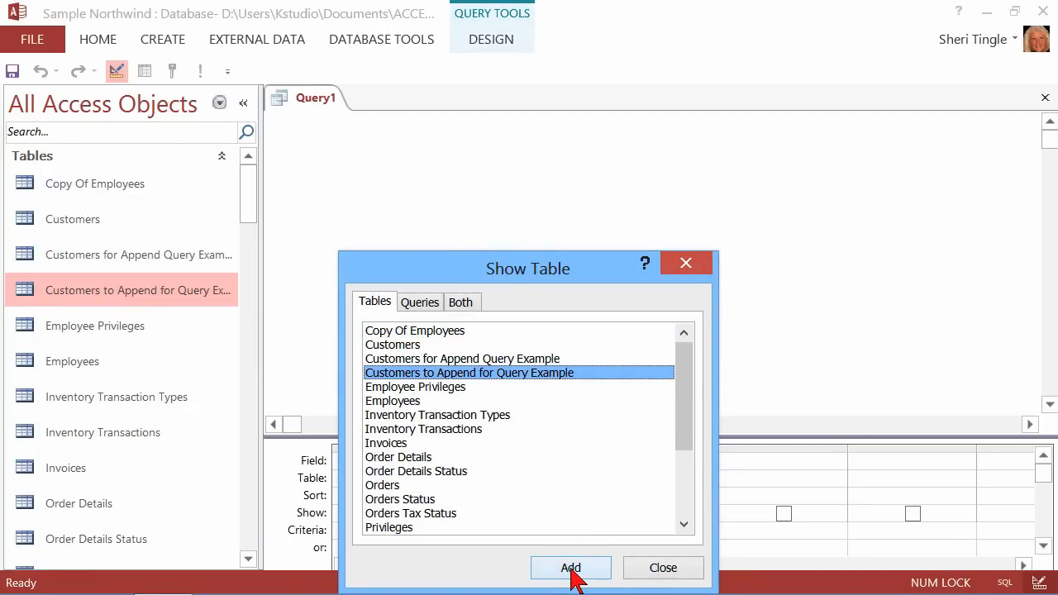
click(571, 569)
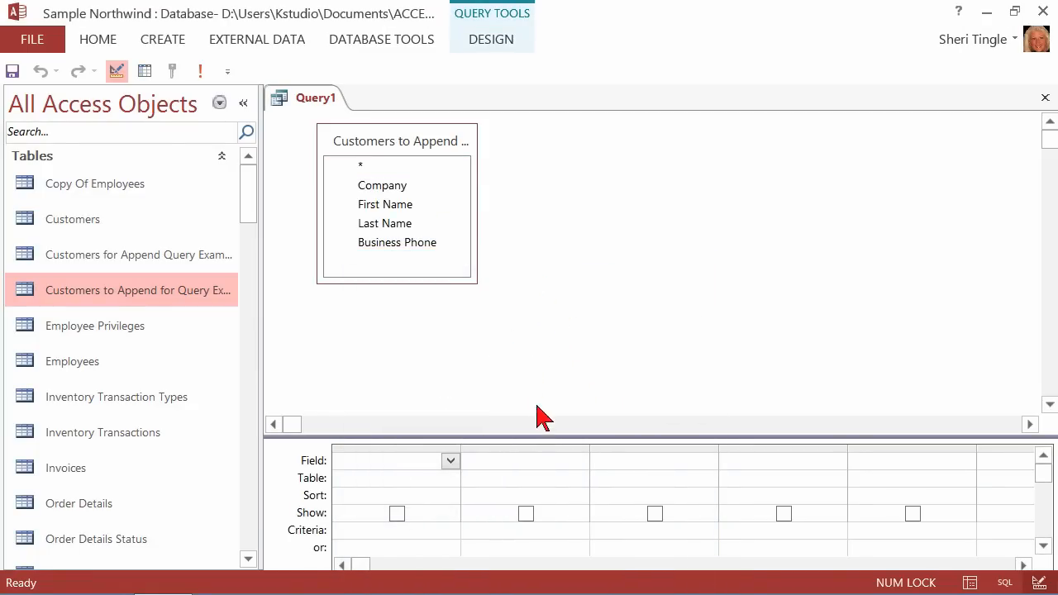
mouse_move(549, 310)
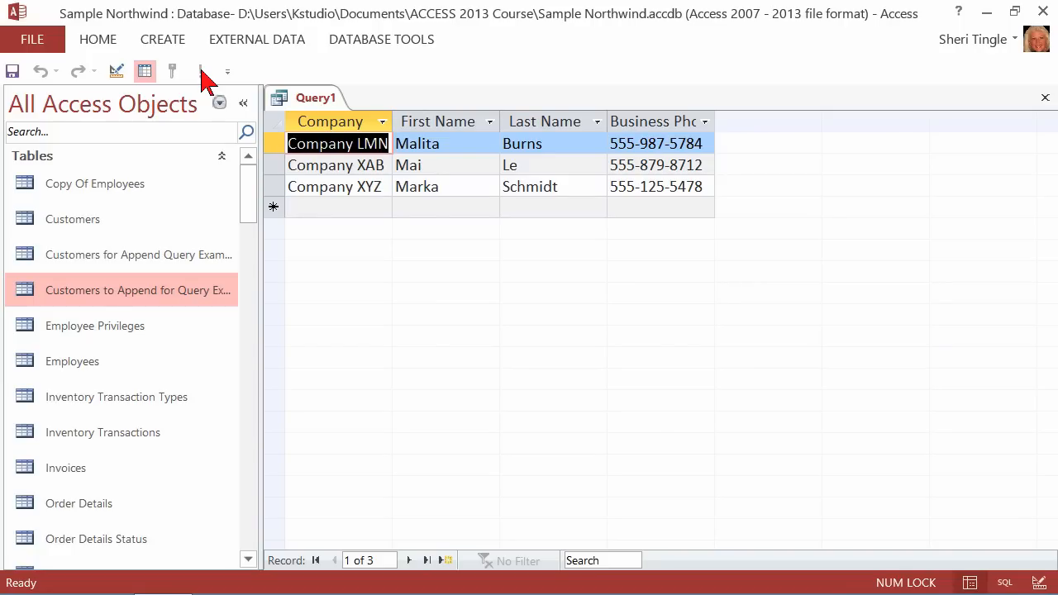
Return Query1 to Design View with Company, First Name, Last Name and Business Phone in the grid
click(116, 69)
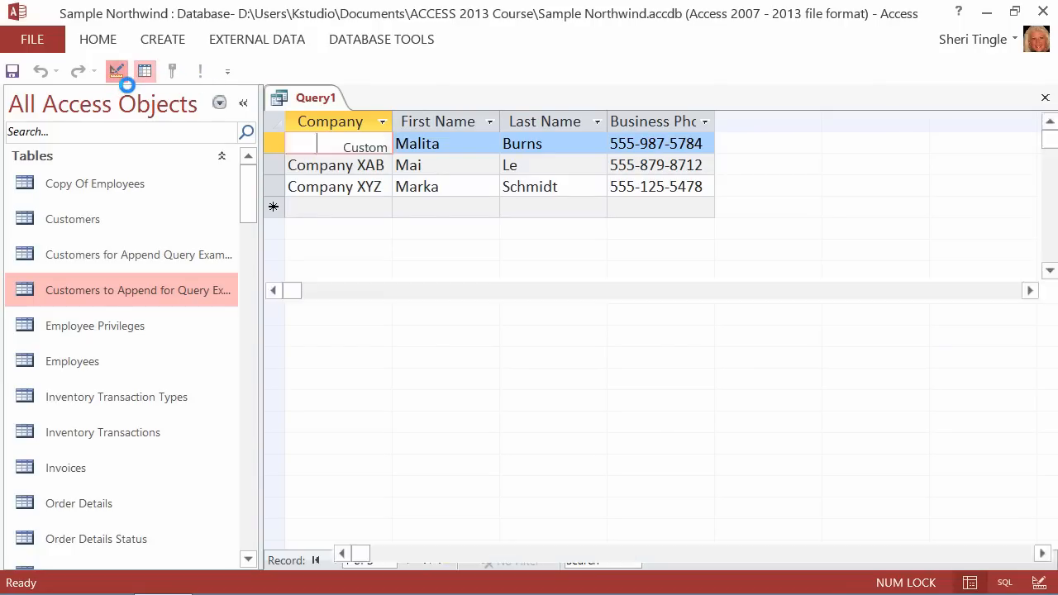
click(116, 69)
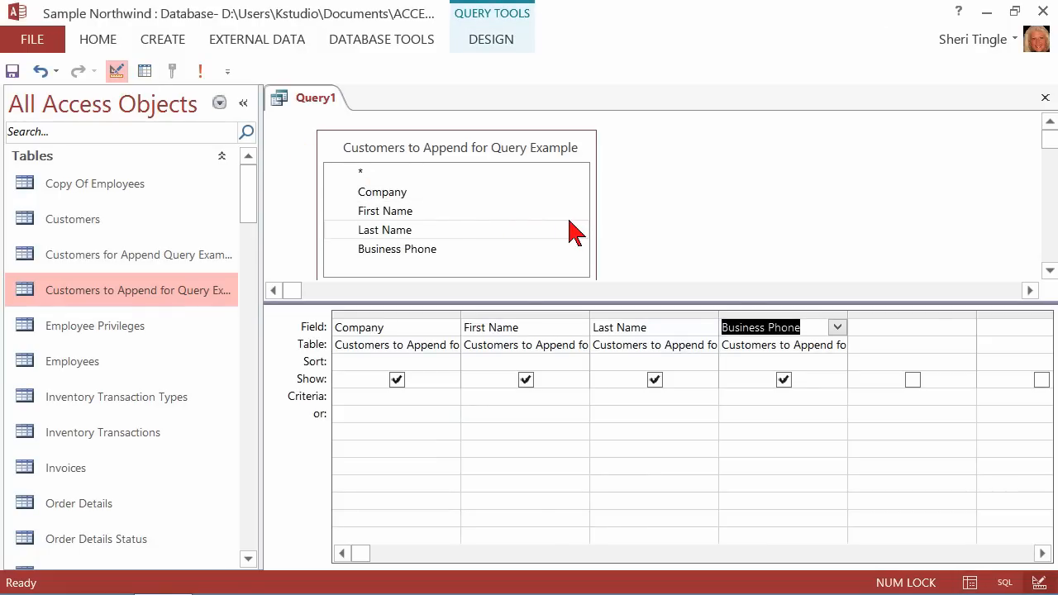
mouse_move(516, 63)
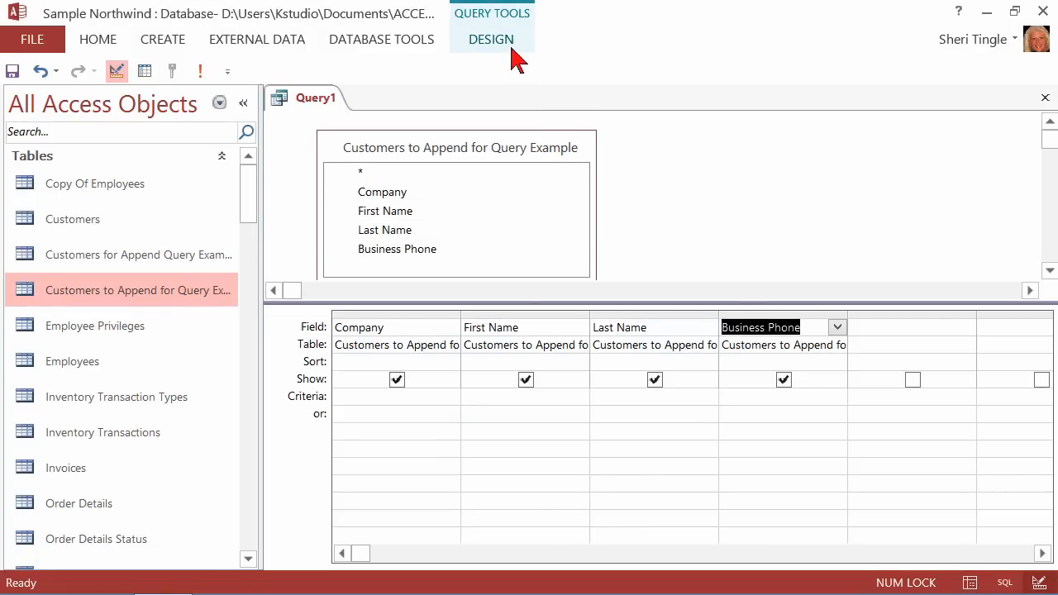
Change Query1's type to Append, bringing up the destination table dialog
click(491, 40)
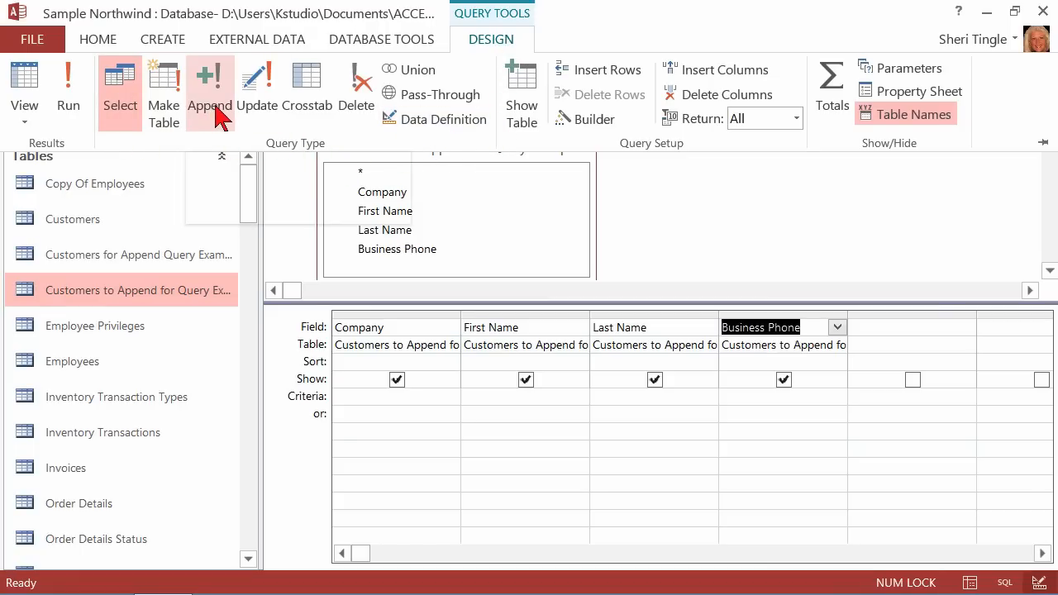
mouse_move(208, 91)
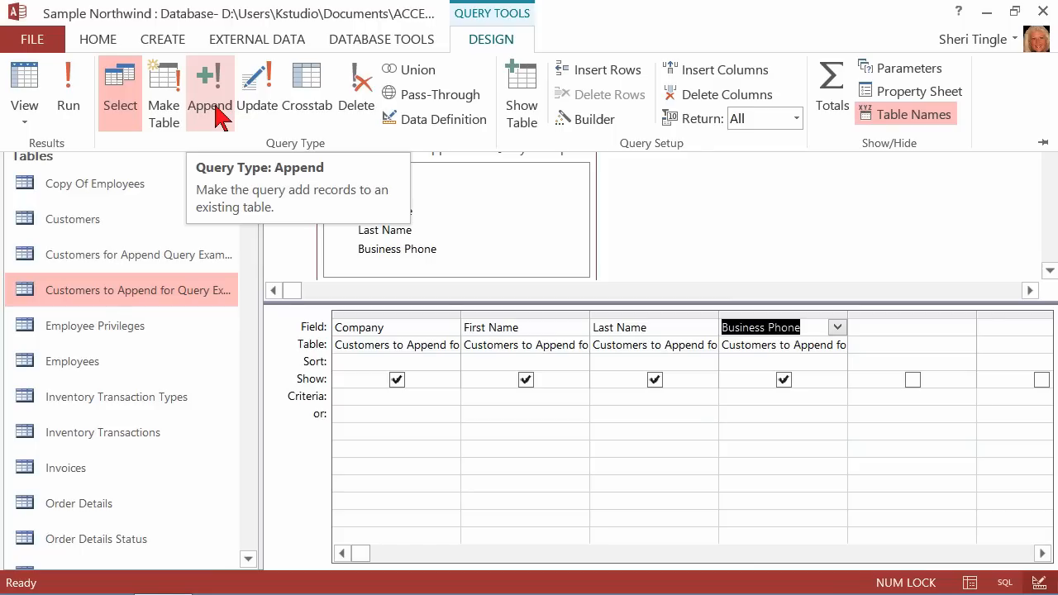
click(210, 91)
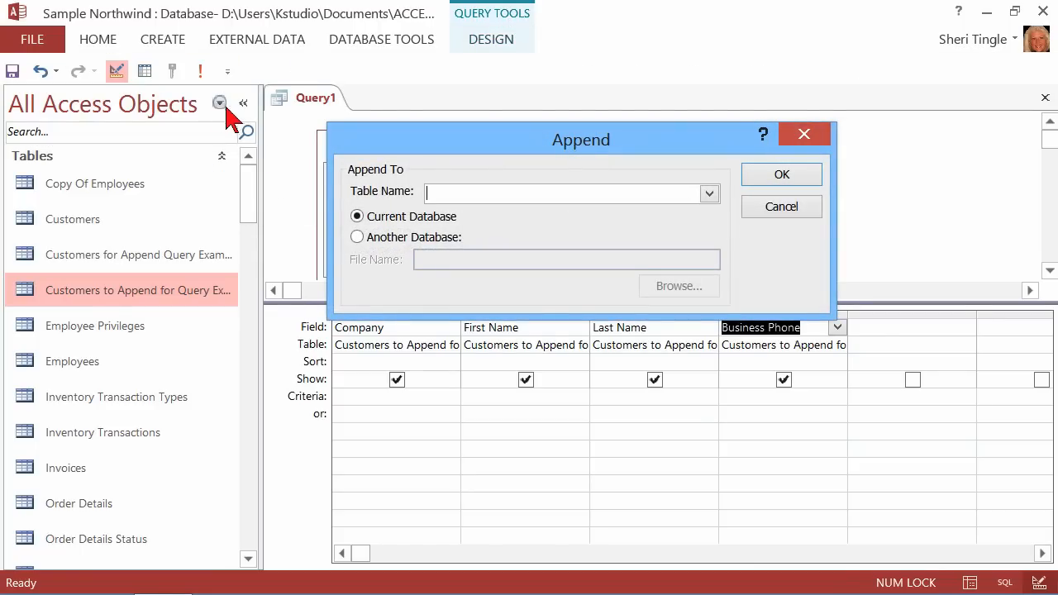
Set Customers for Append Query Example in the current database as destination and match the Append To fields
click(708, 193)
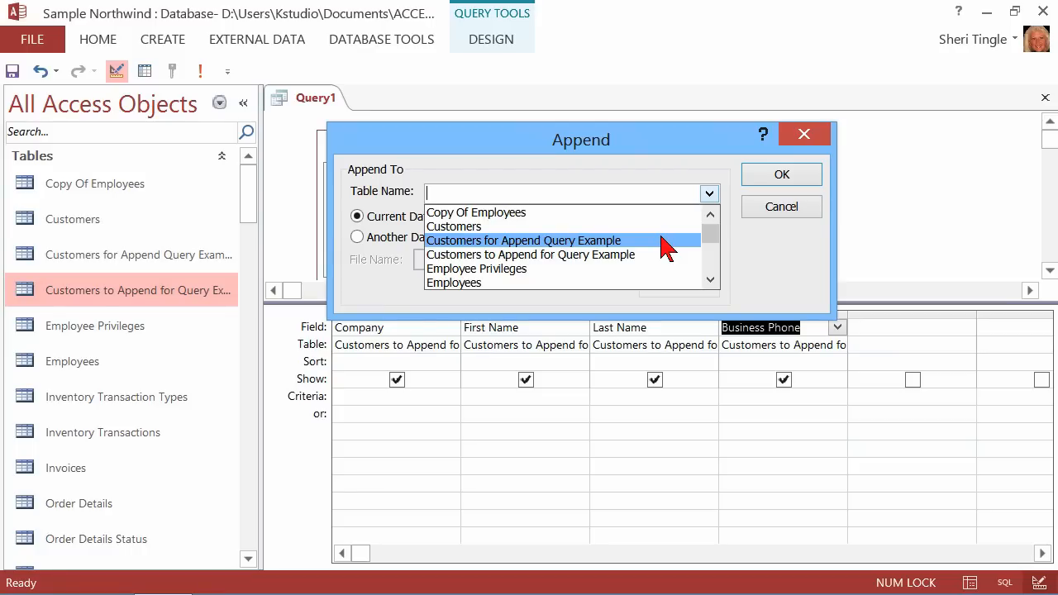
click(524, 242)
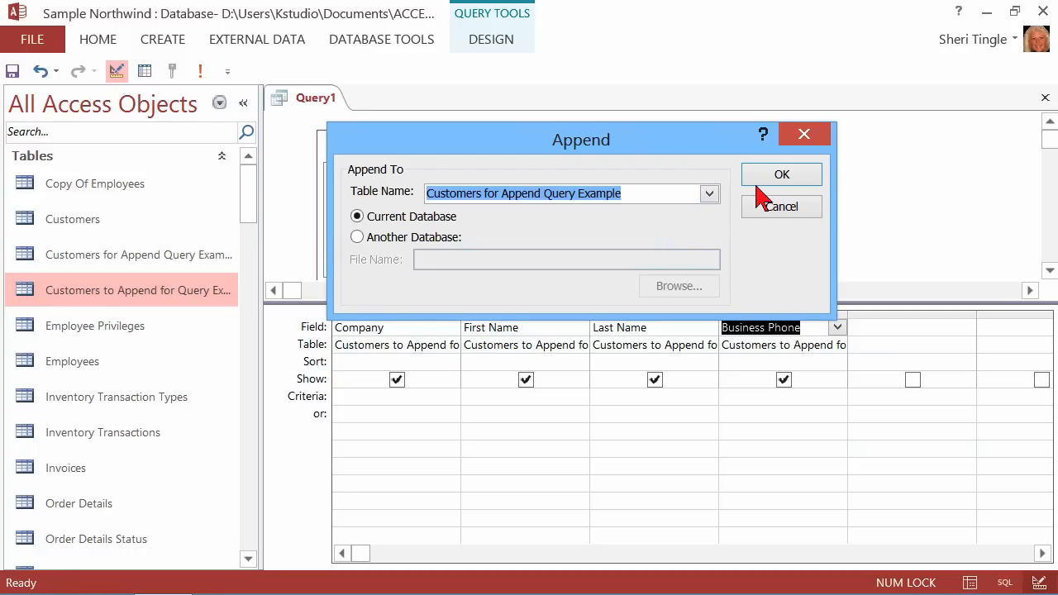
click(357, 238)
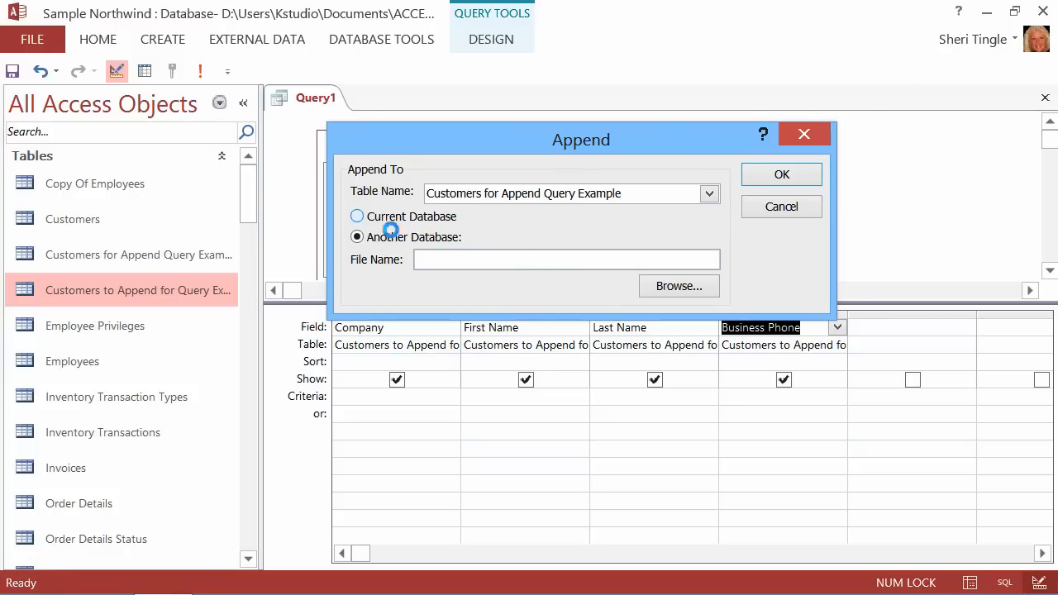
click(358, 215)
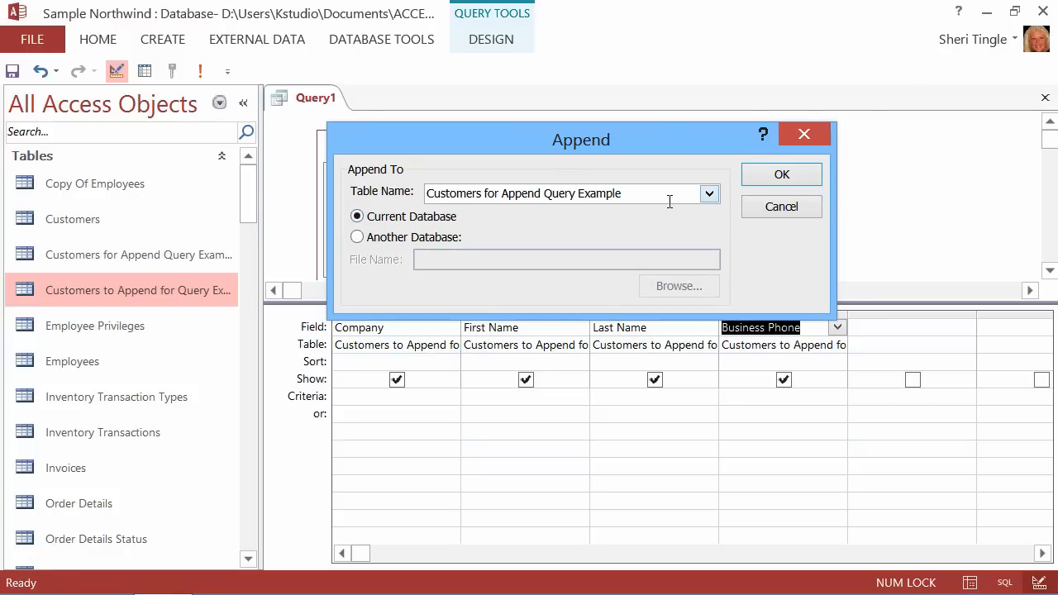
click(780, 174)
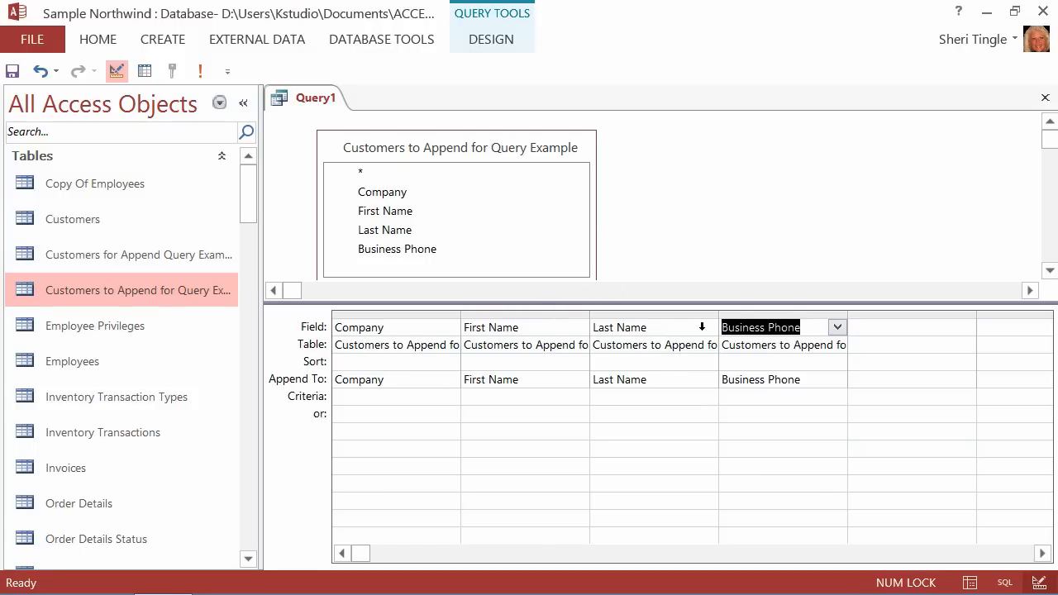
mouse_move(289, 398)
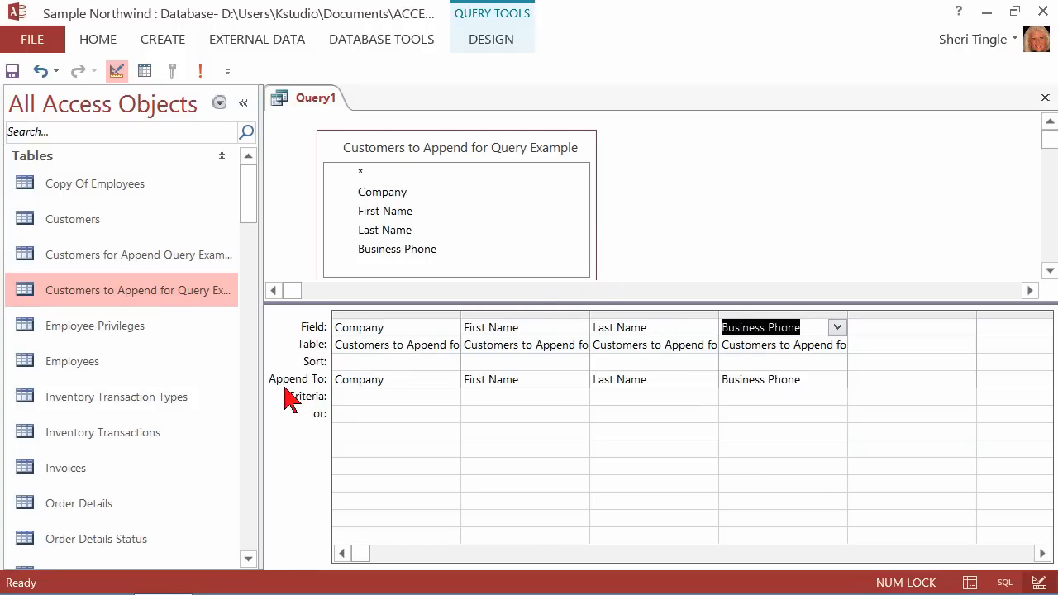
mouse_move(313, 397)
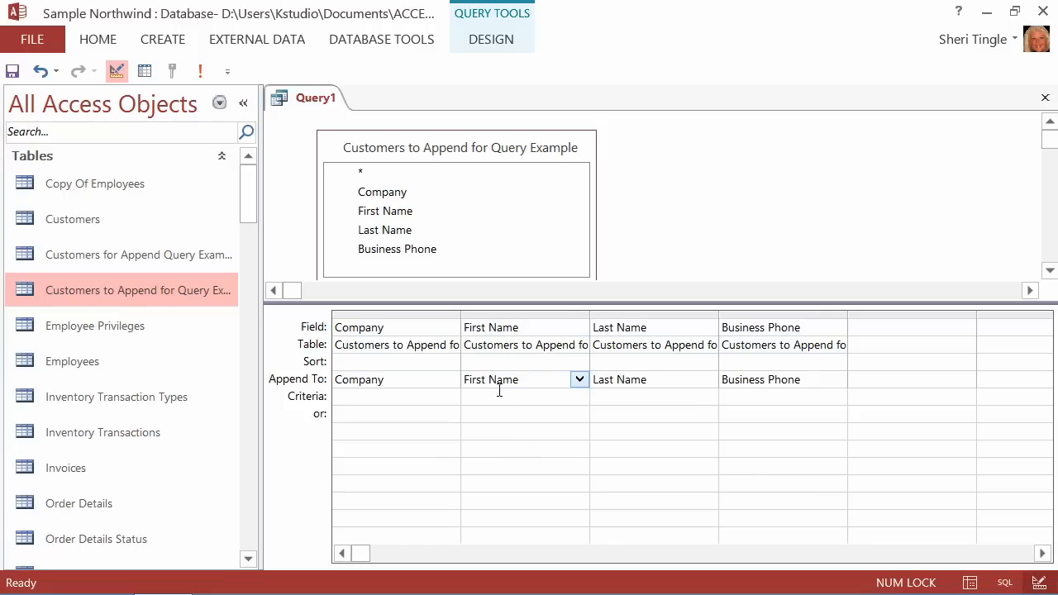
click(579, 379)
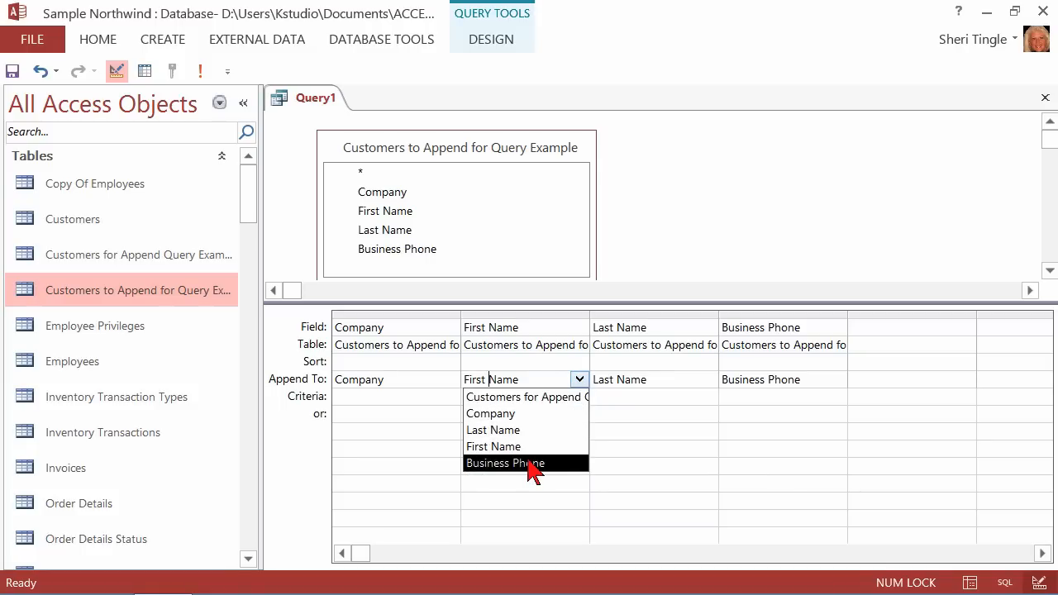
mouse_move(529, 396)
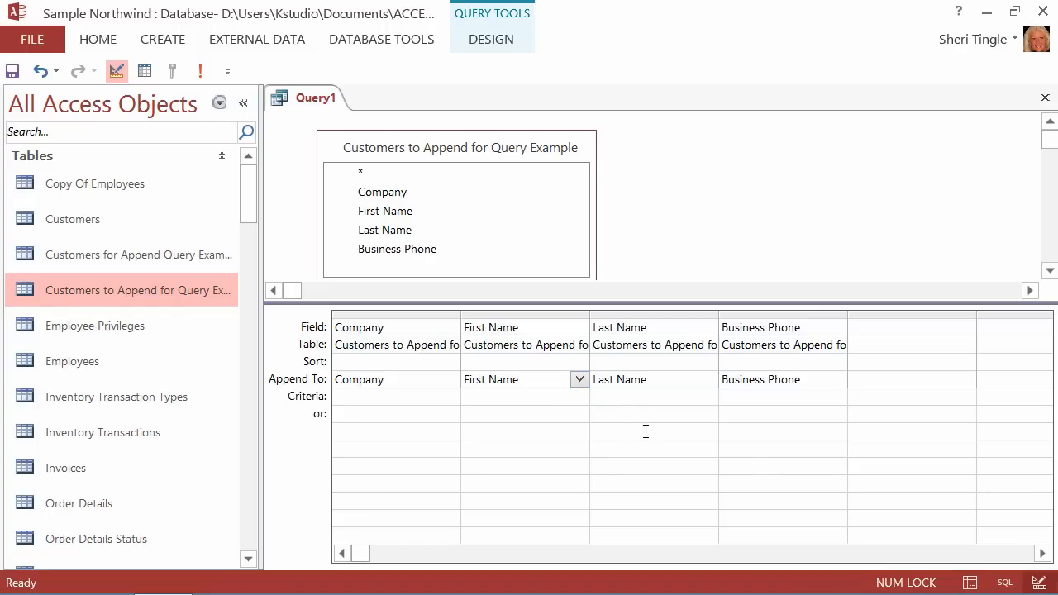
click(516, 379)
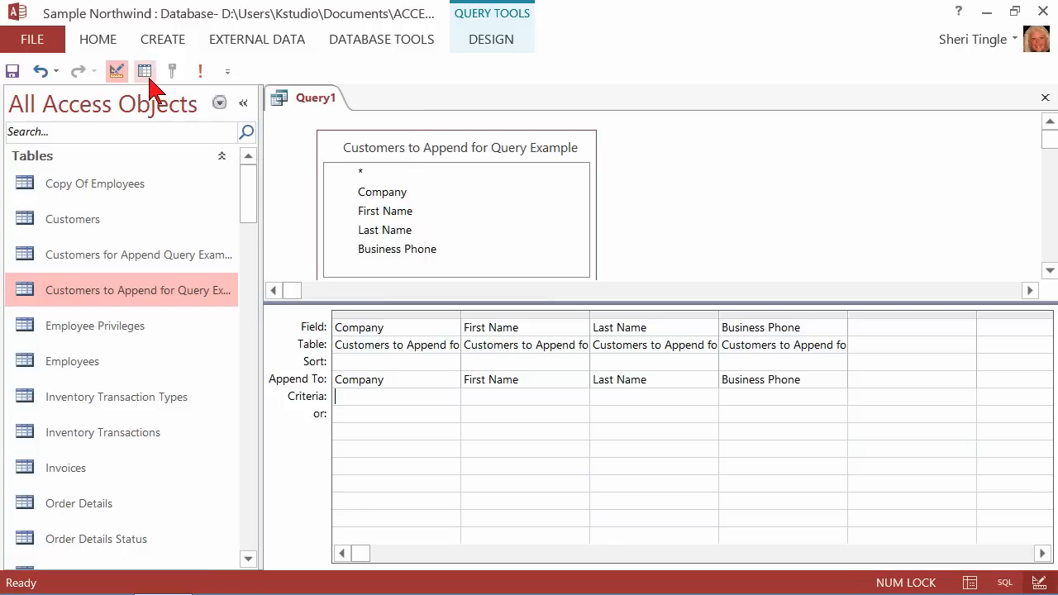
mouse_move(146, 73)
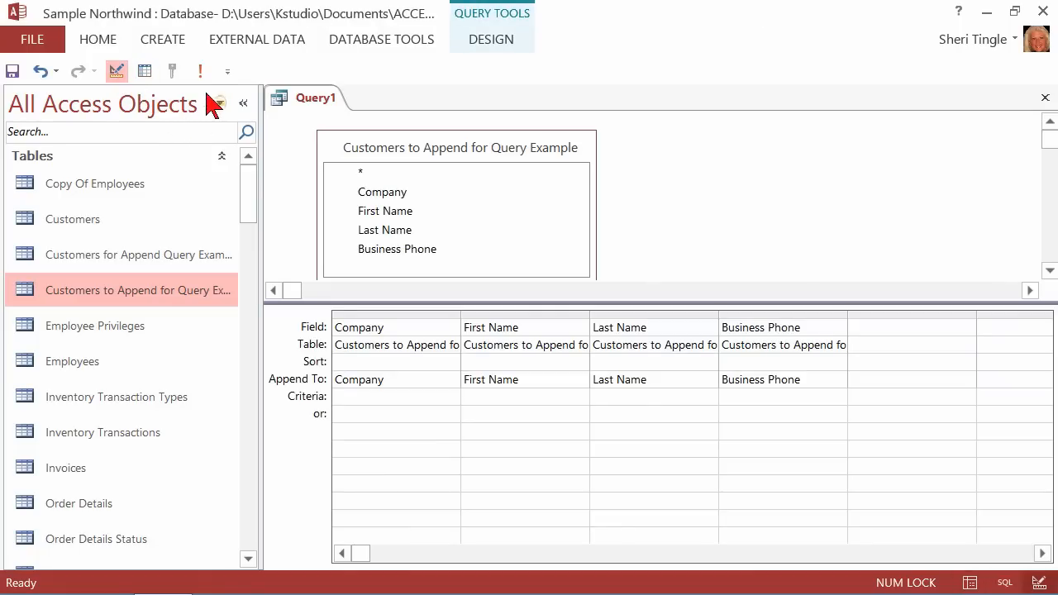
mouse_move(200, 71)
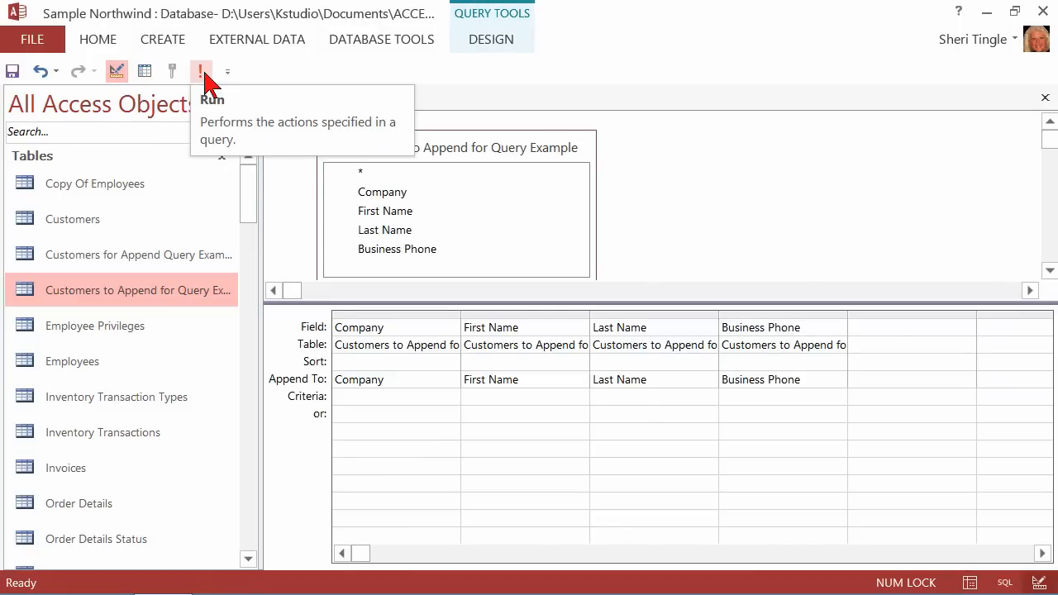
Run the append query and confirm the 'append 3 row(s)' warning
click(202, 71)
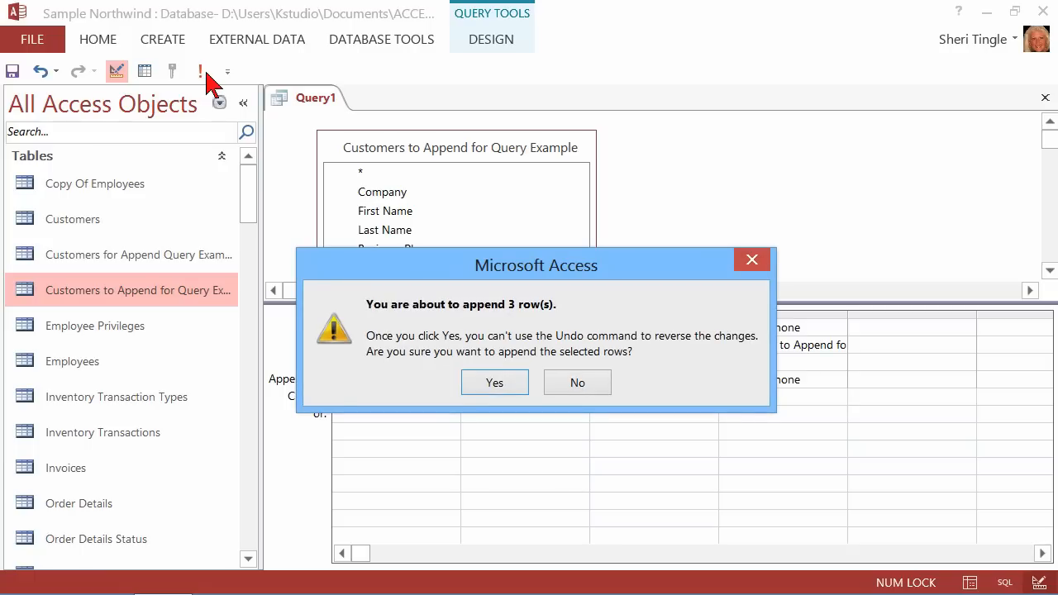
mouse_move(533, 330)
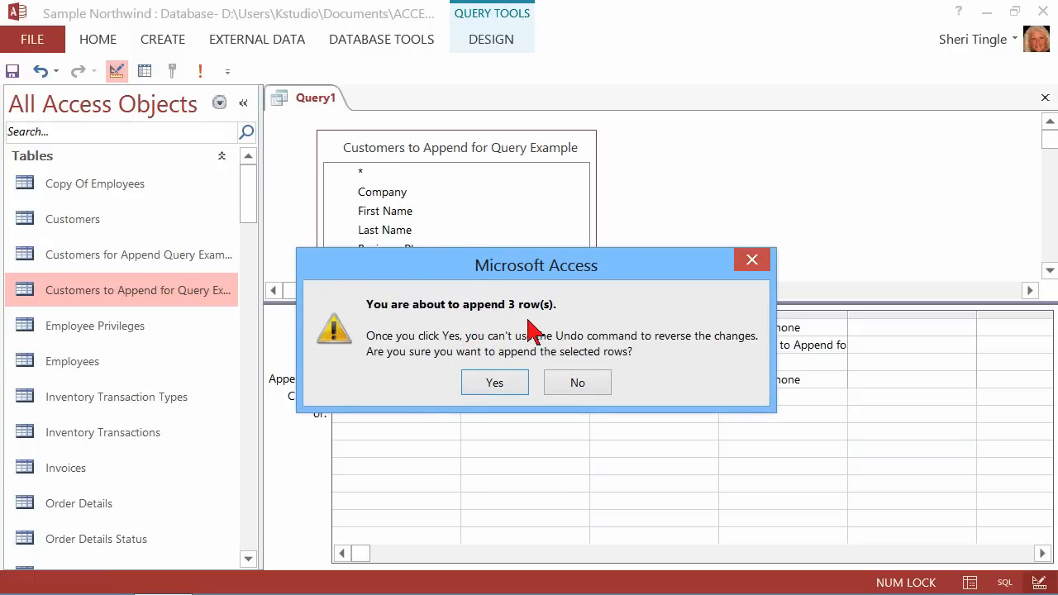
mouse_move(390, 397)
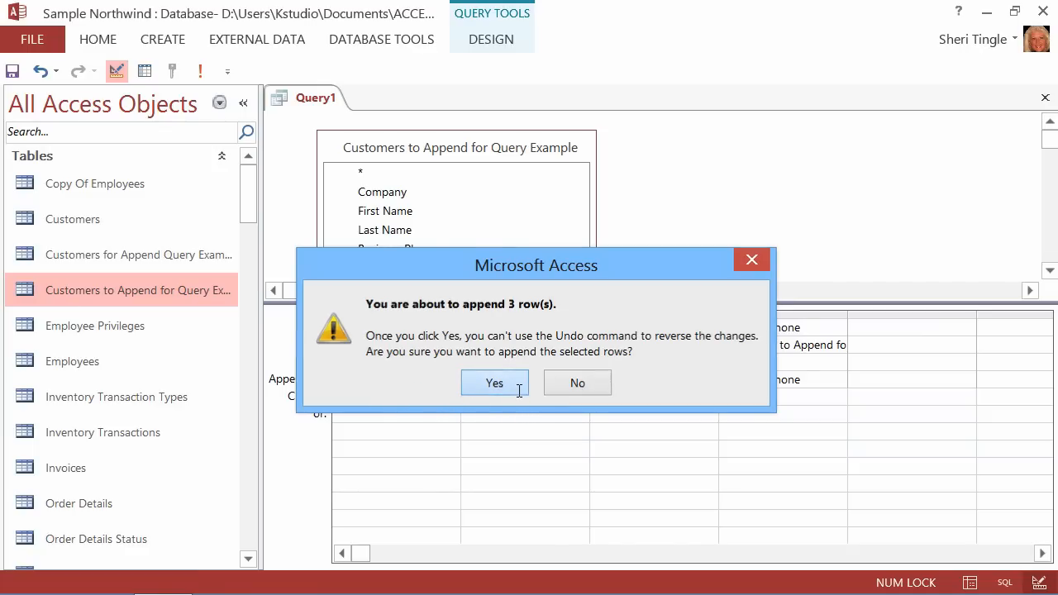
click(493, 384)
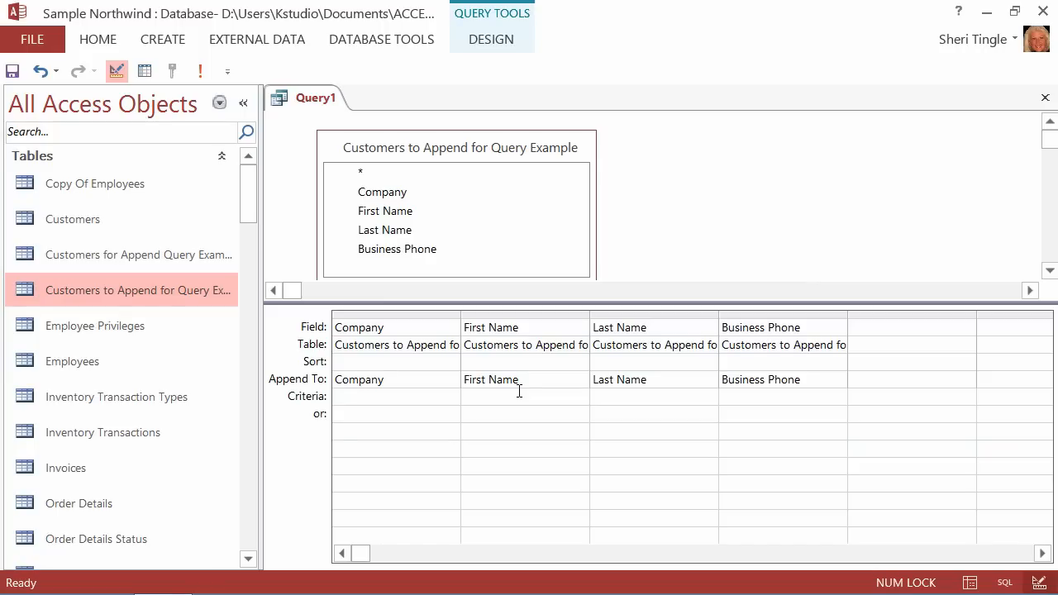
click(137, 255)
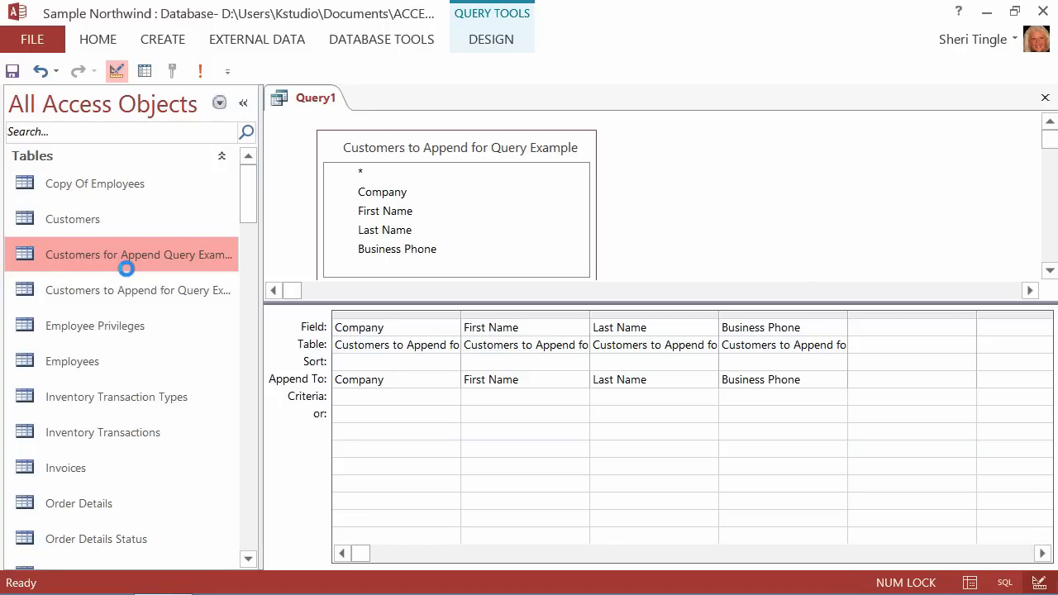
Verify the three appended rows, including Company XAB, against the source table, then return to Query1
double_click(139, 255)
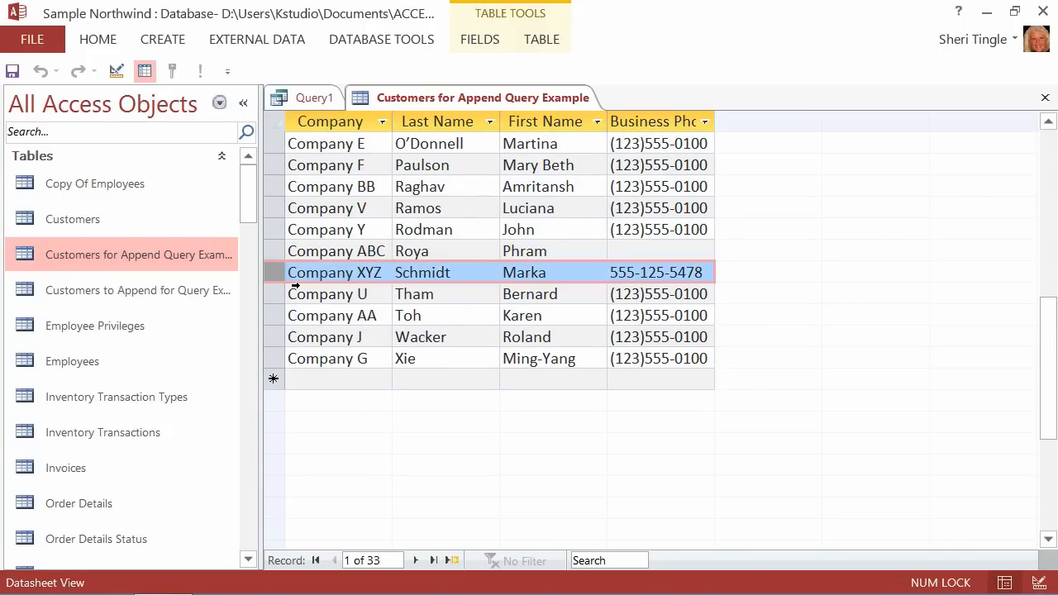
click(654, 120)
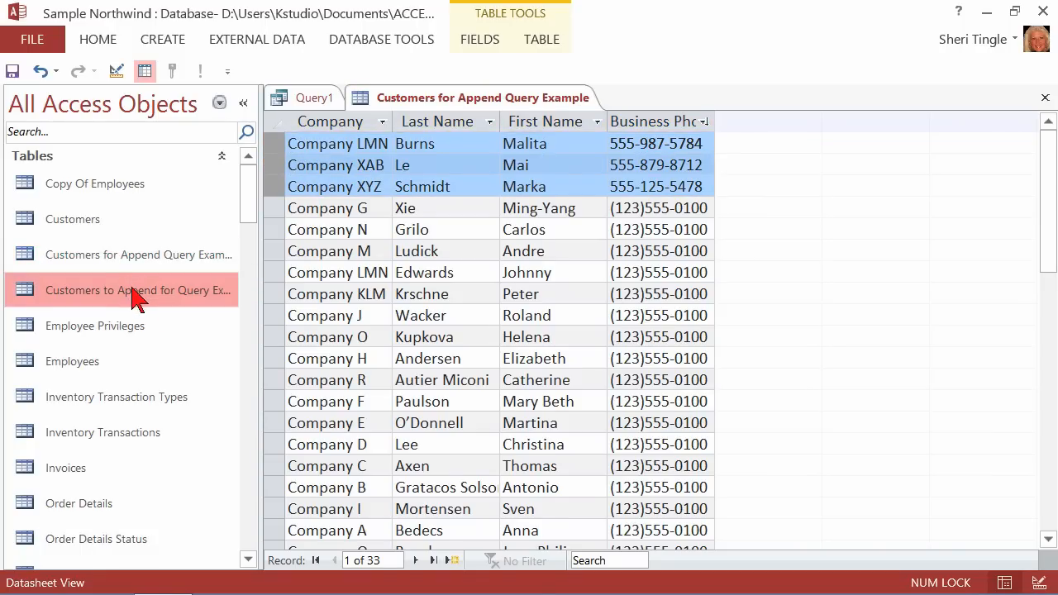
double_click(139, 291)
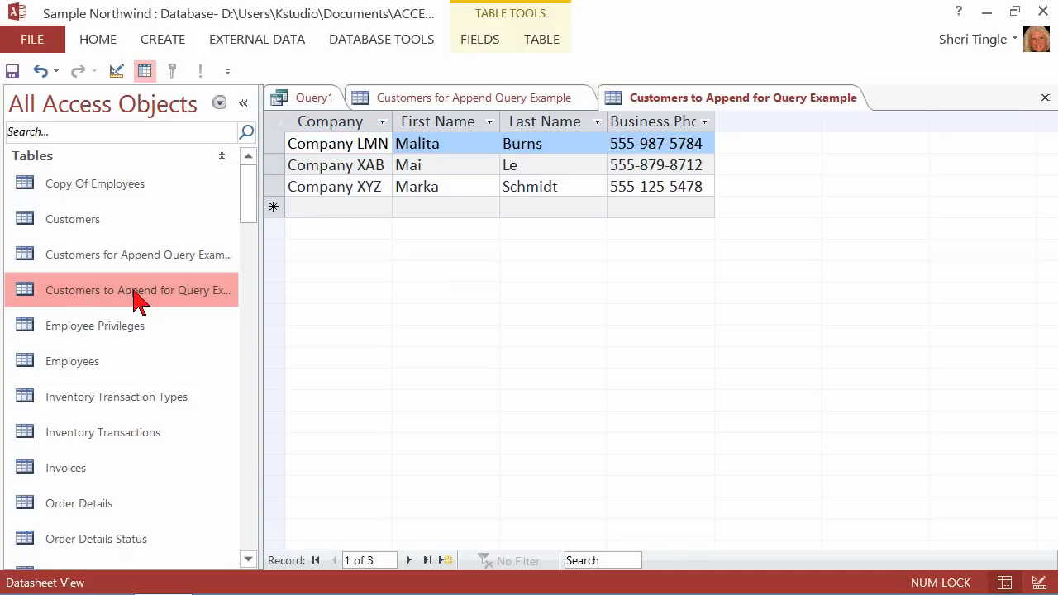
right_click(137, 291)
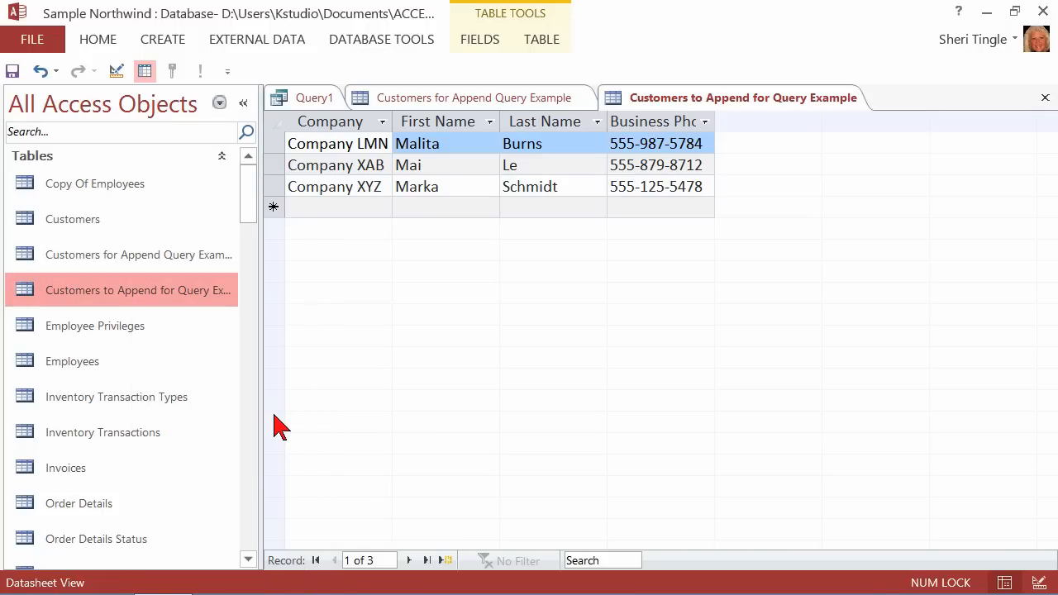
click(473, 98)
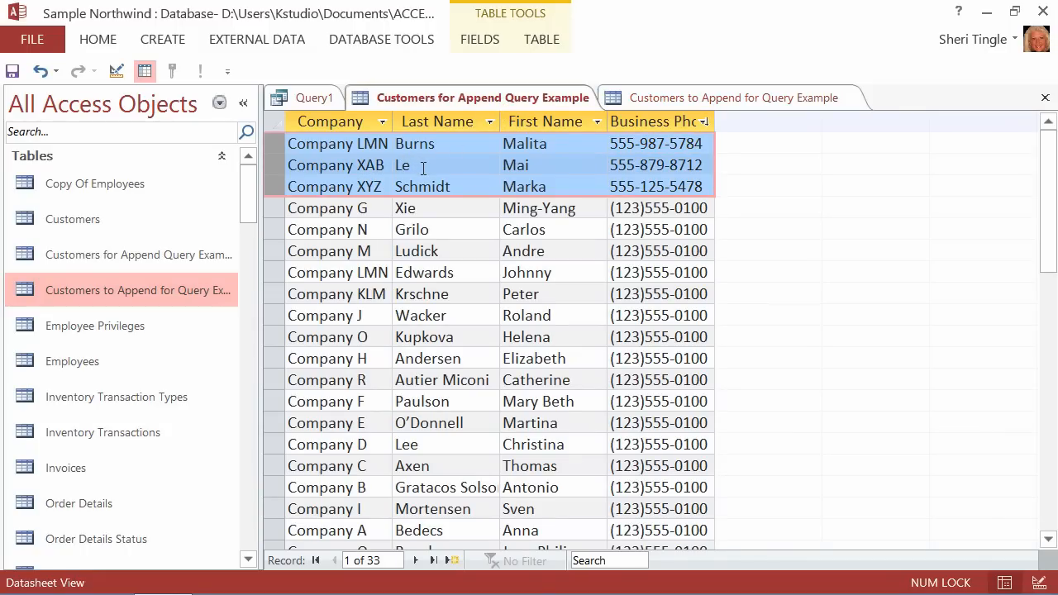
click(445, 165)
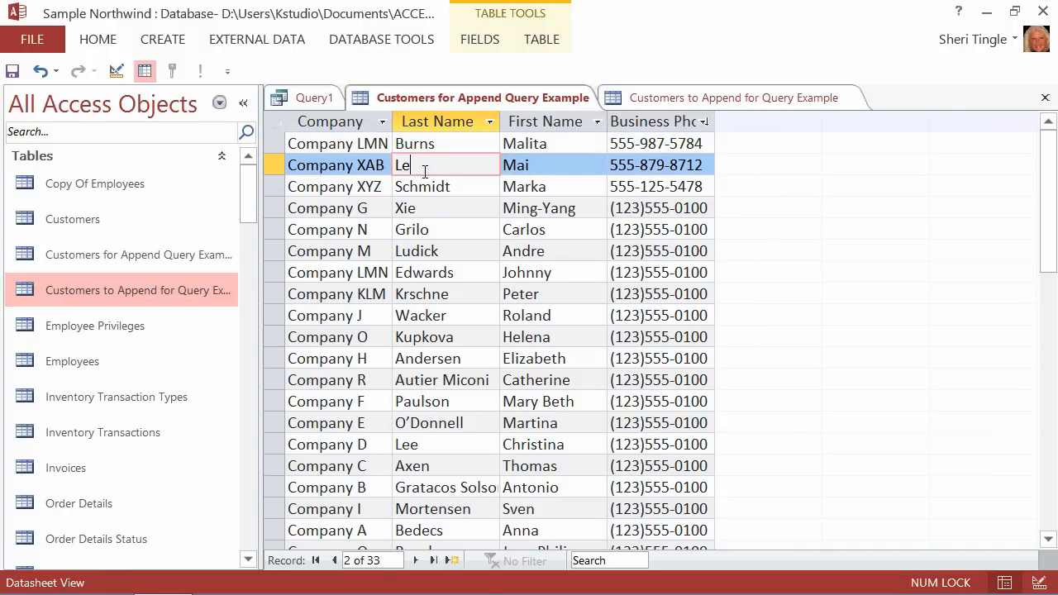
click(314, 97)
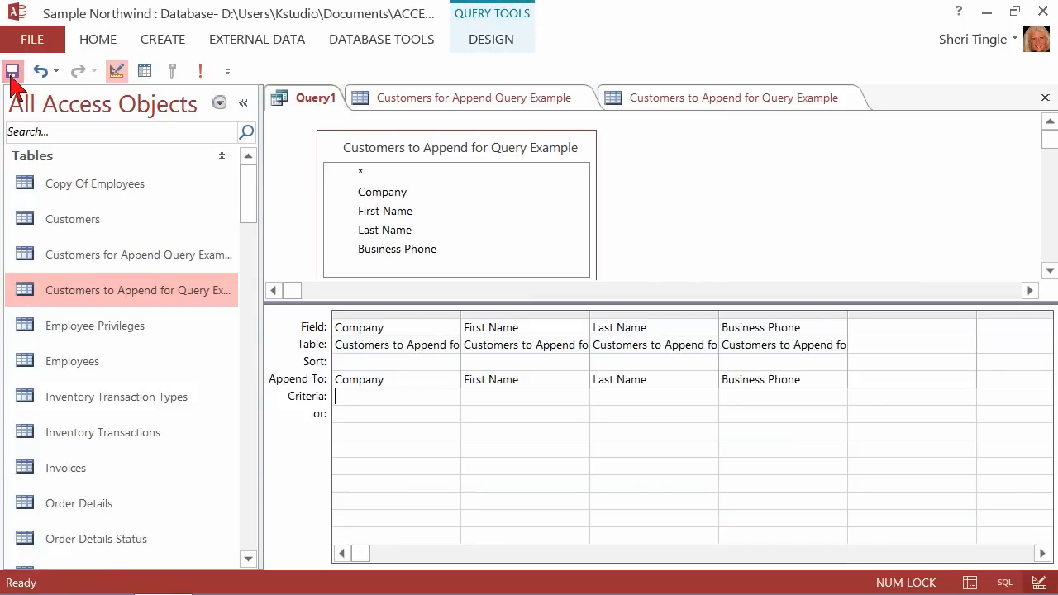
Save the append query as 'An Append Query Example' via the Save As dialog
click(13, 71)
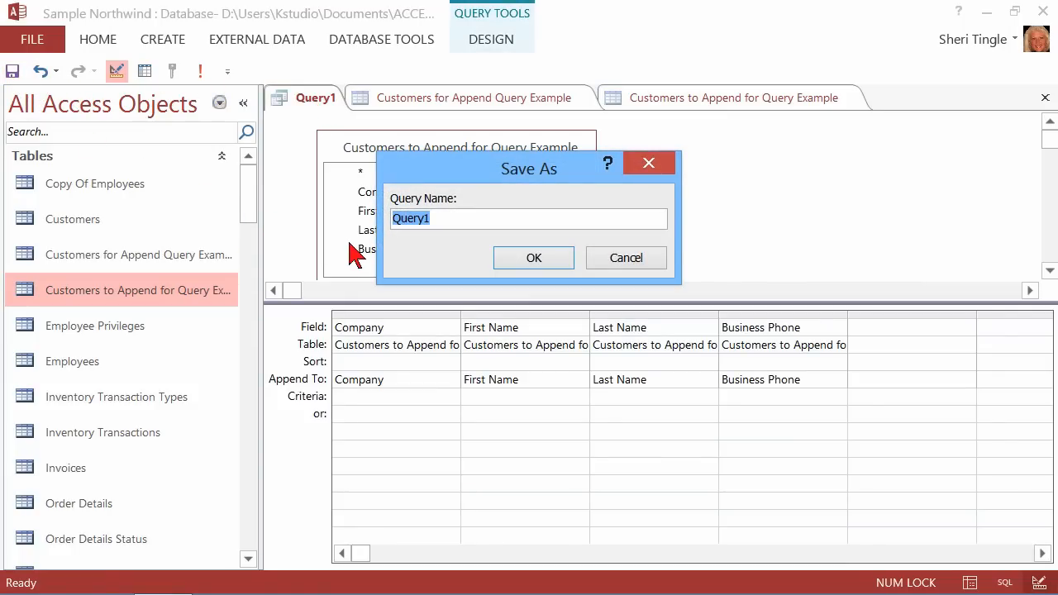
text(An Append)
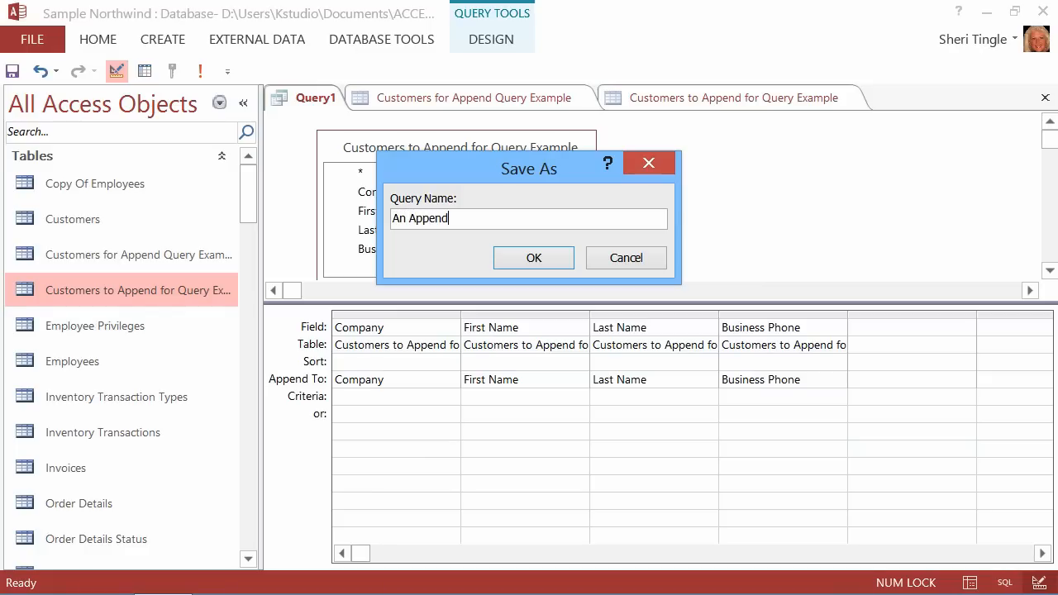
text(Query Example)
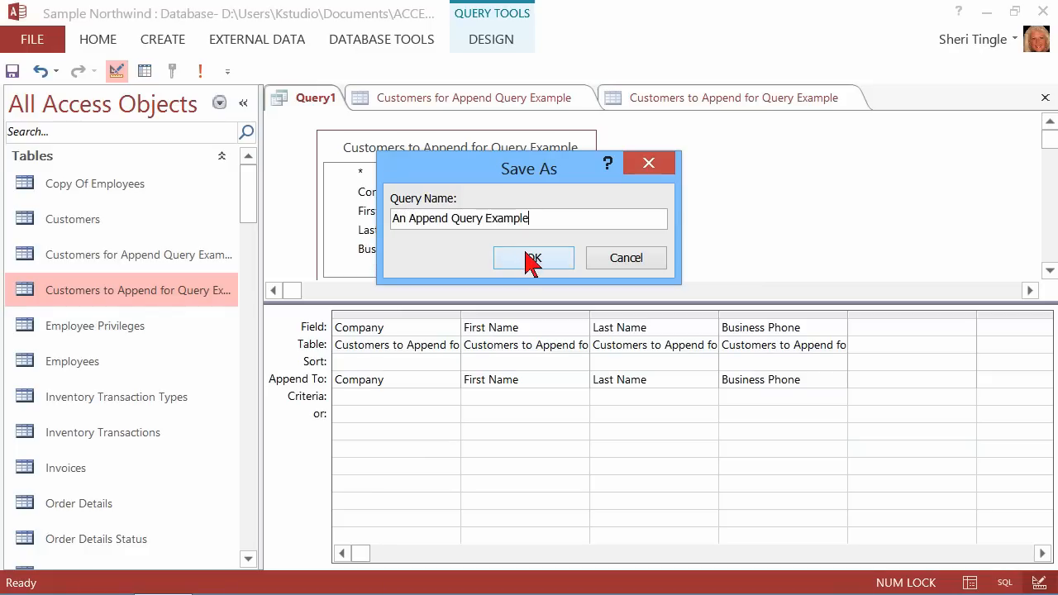
click(532, 258)
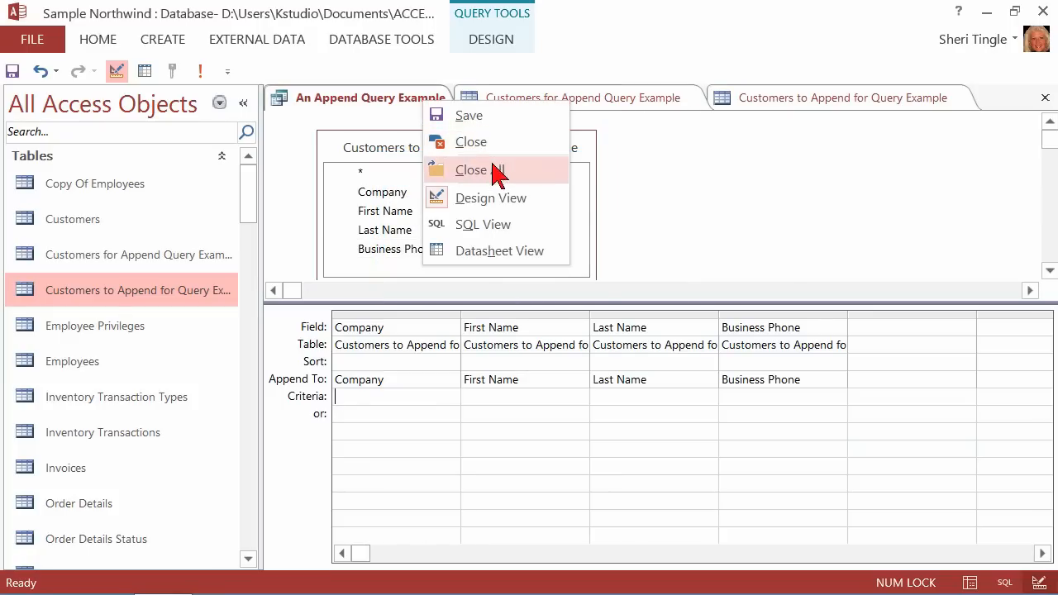
Close all tabs discarding table layout changes, then reveal the Queries list showing An Append Query Example
click(483, 169)
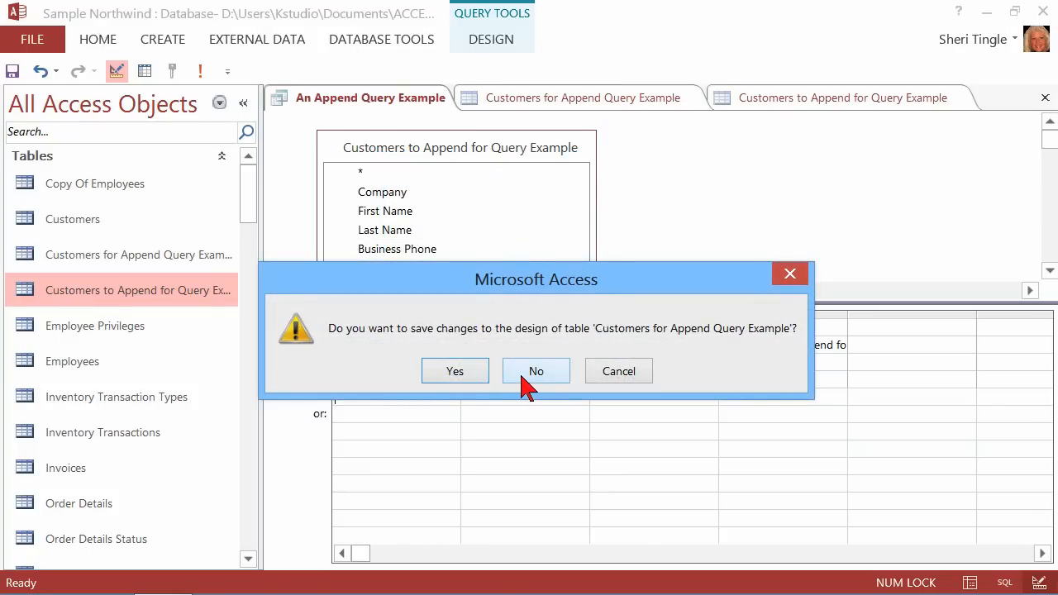
click(536, 371)
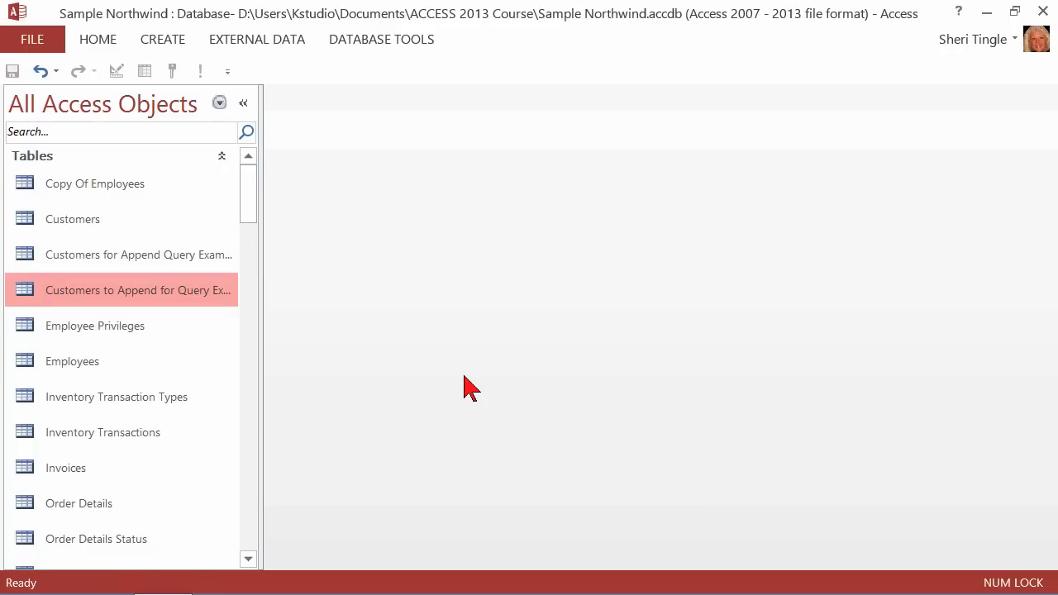
click(221, 155)
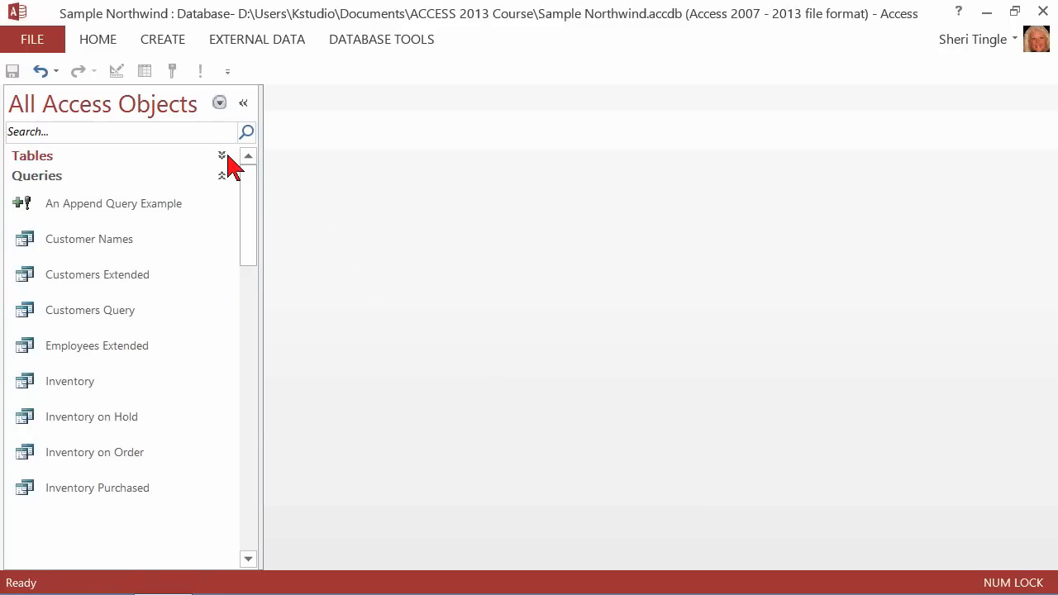